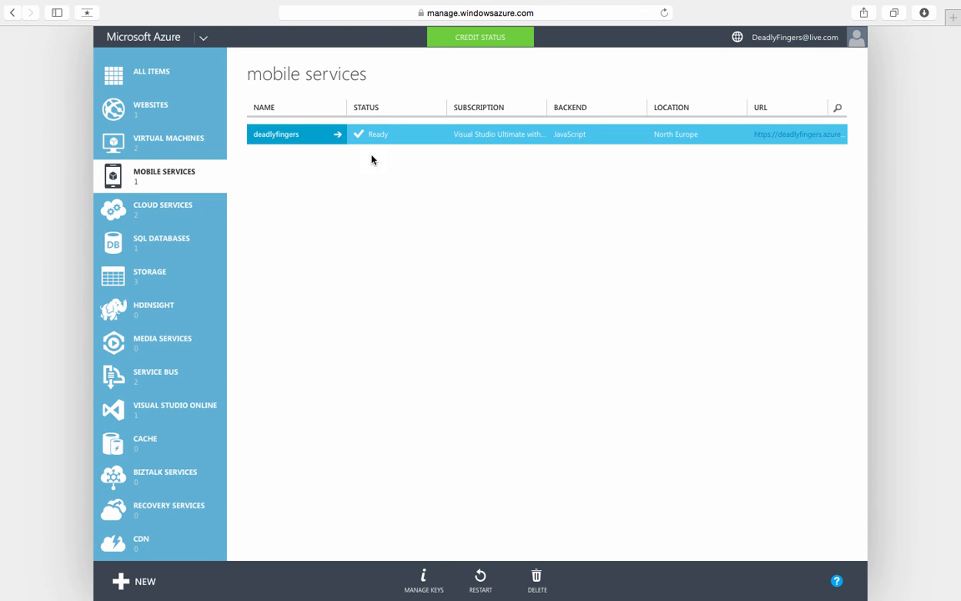
mouse_move(297, 177)
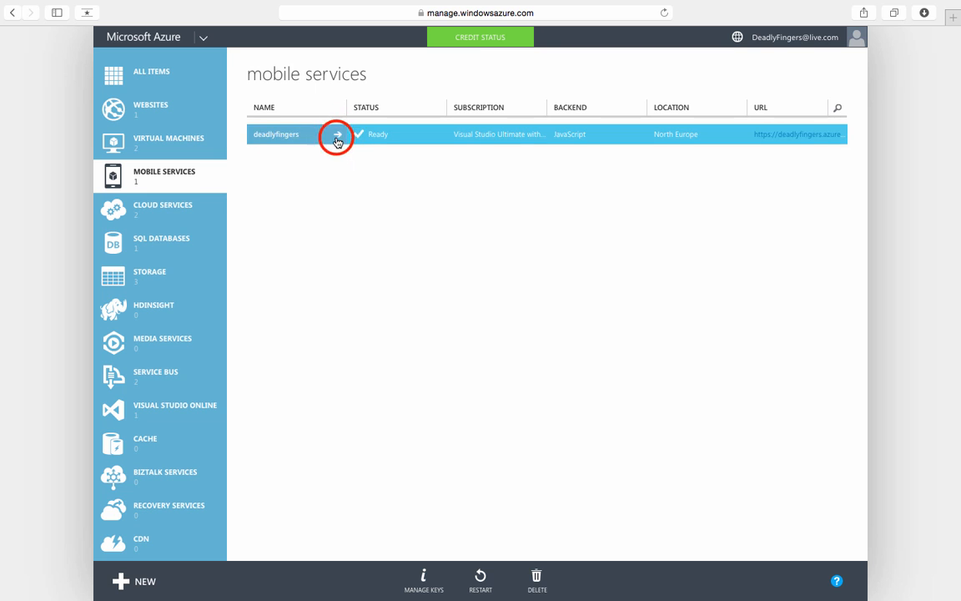
Open the deadlyfingers mobile service and expand the 'Create a new Windows app' quick start steps
left_click(337, 133)
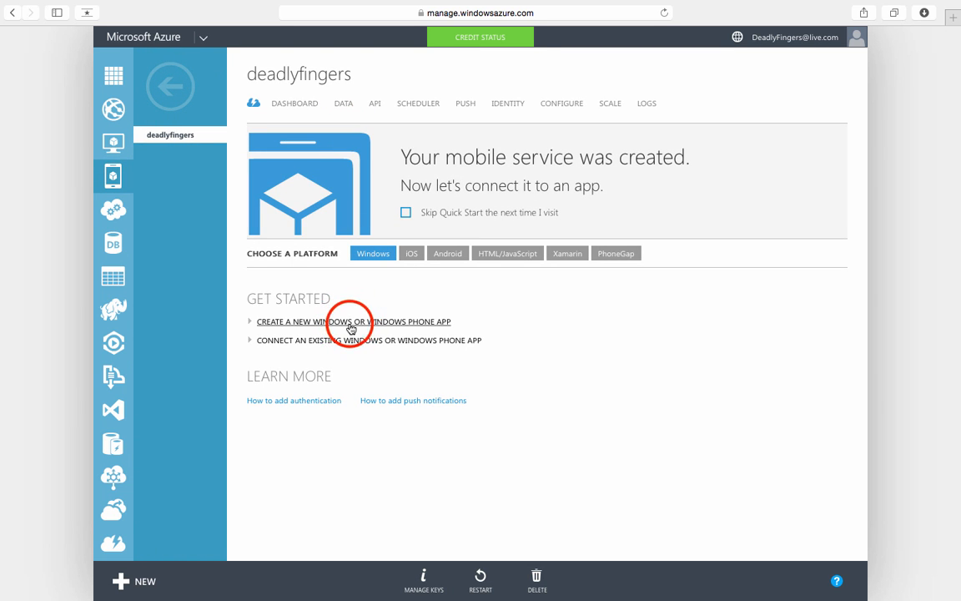
left_click(354, 321)
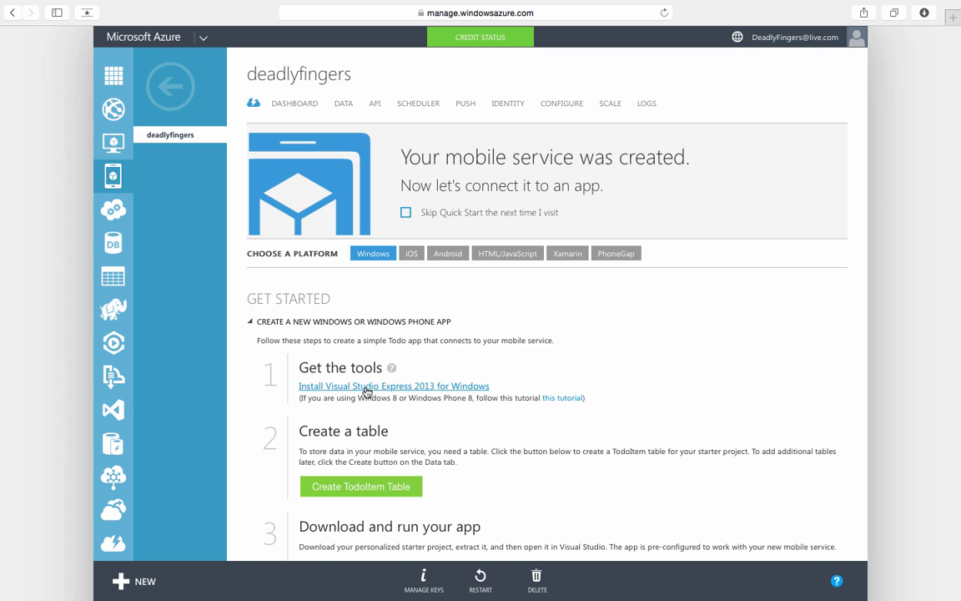
left_click(360, 487)
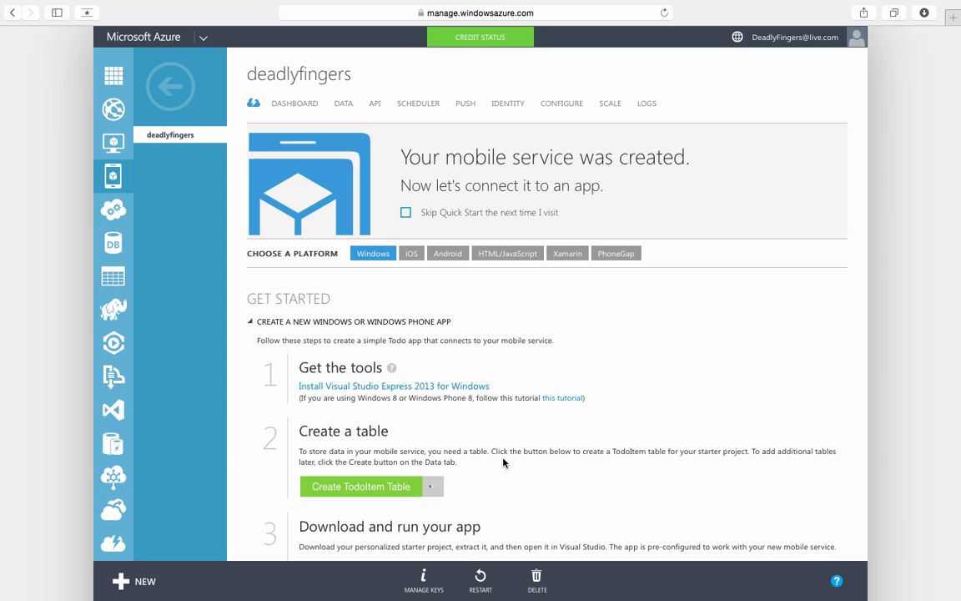
scroll("down", 3)
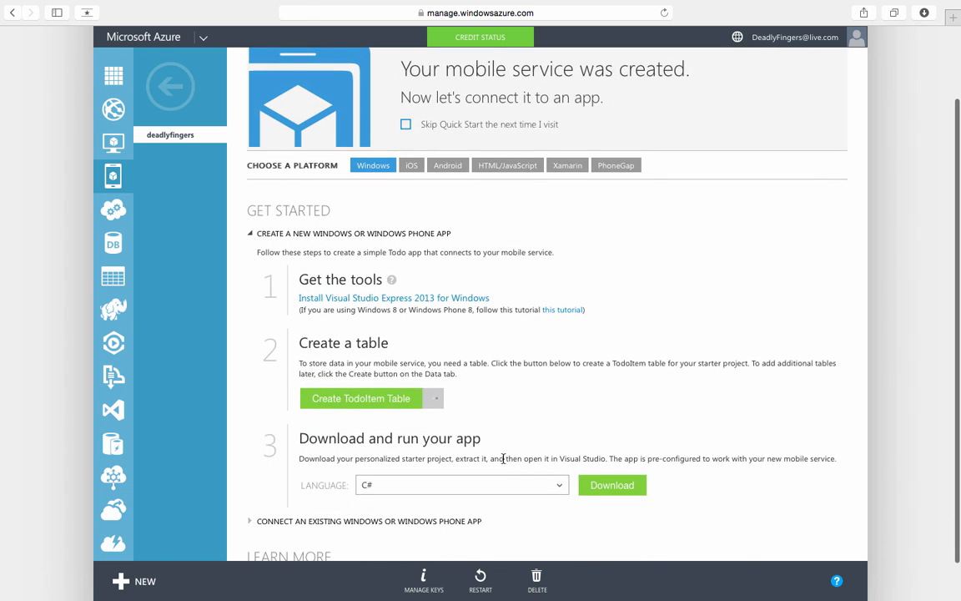
scroll("down", 3)
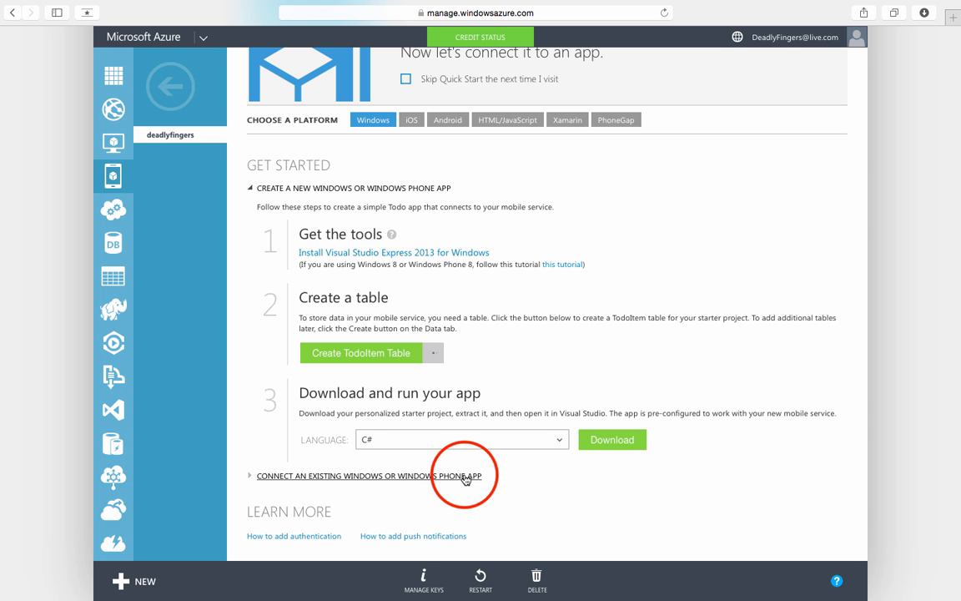
Expand the 'Connect an existing Windows or Windows Phone app' steps and return to the service top menu
left_click(369, 475)
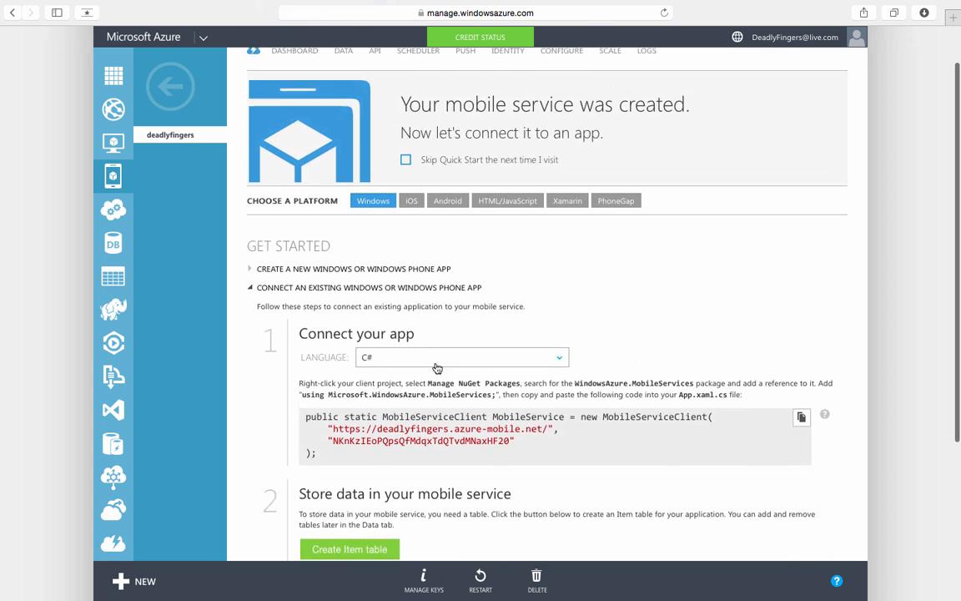
scroll("up", 3)
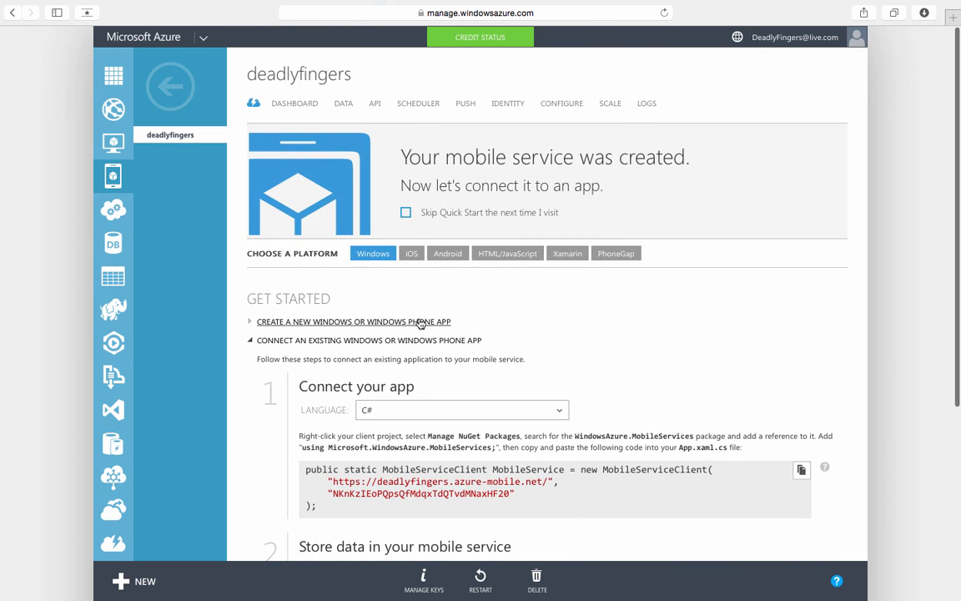
left_click(344, 103)
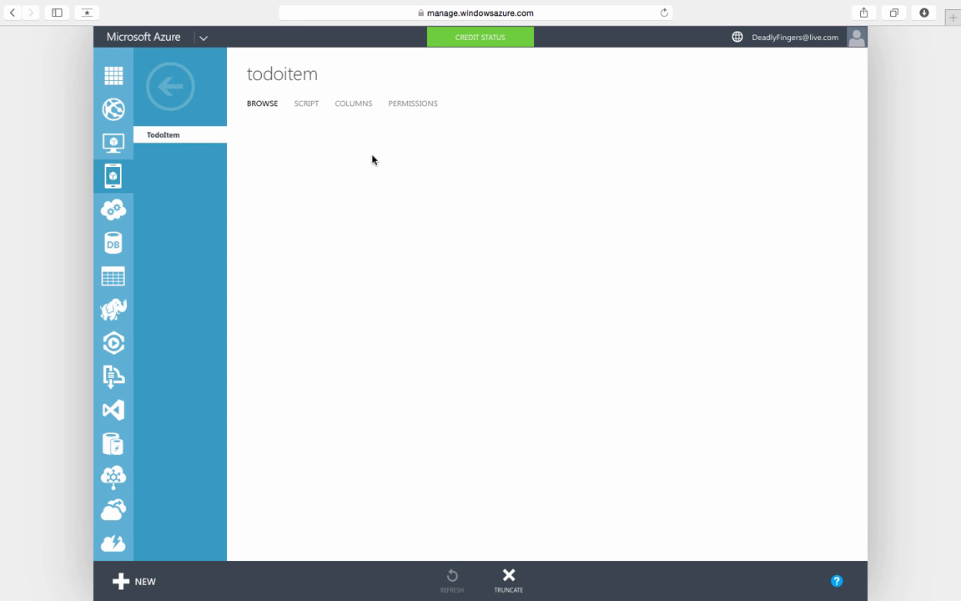
Check that the todoitem table holds no records, then show its columns
left_click(262, 103)
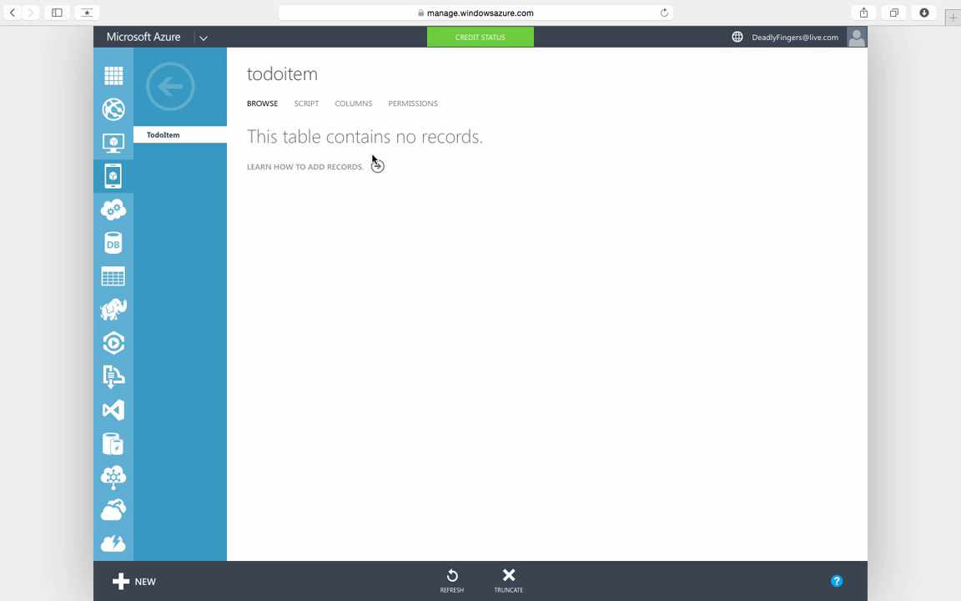
left_click(354, 104)
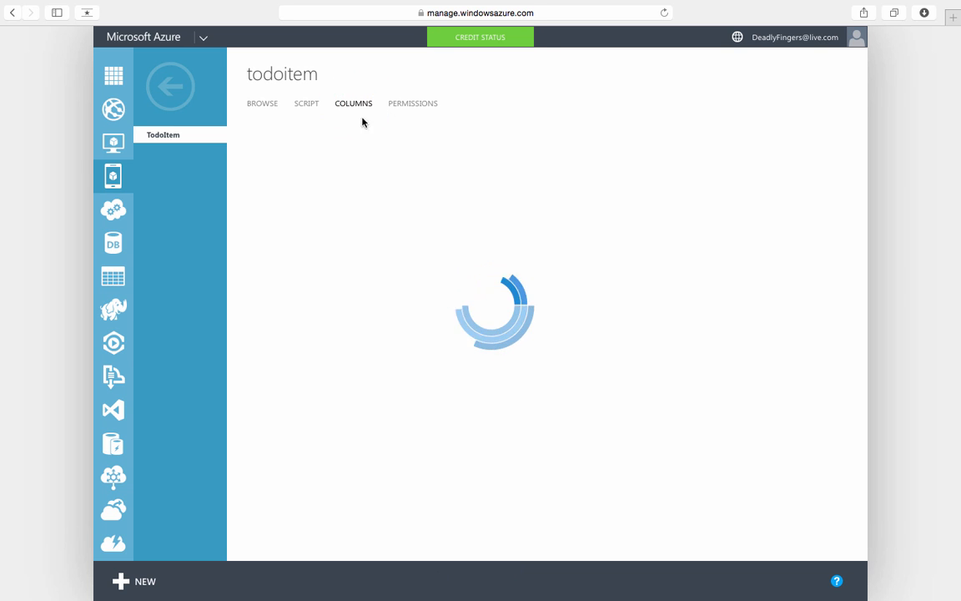
mouse_move(337, 174)
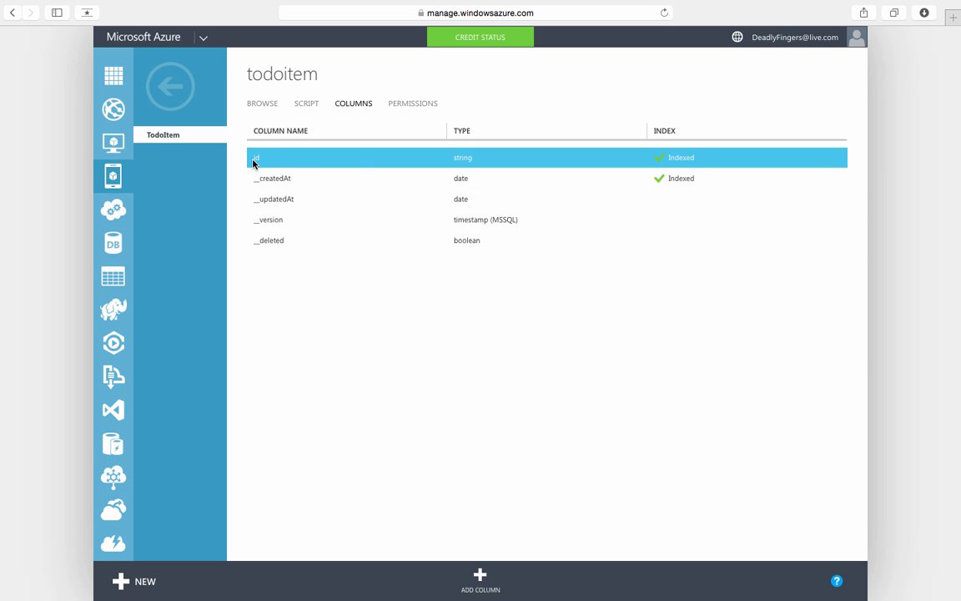
mouse_move(364, 161)
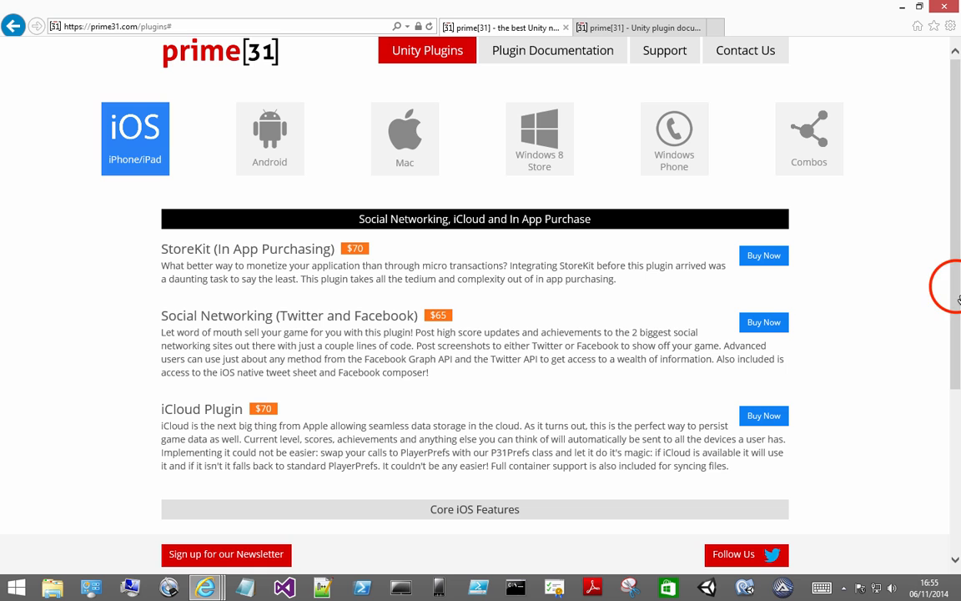
List the Windows 8 Store plugins on prime31 and scroll to the Microsoft Azure Plugin
scroll("down", 3)
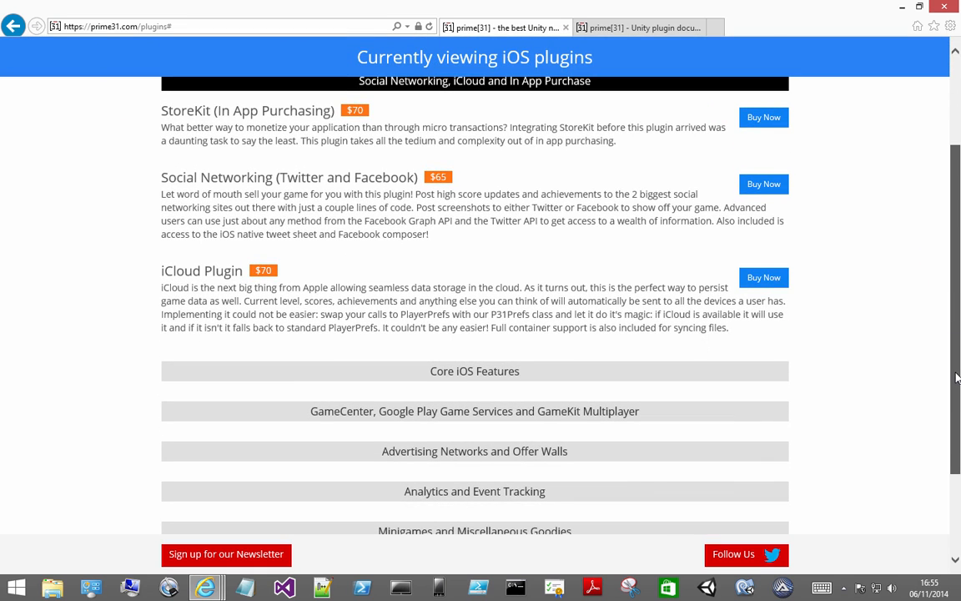
scroll("up", 3)
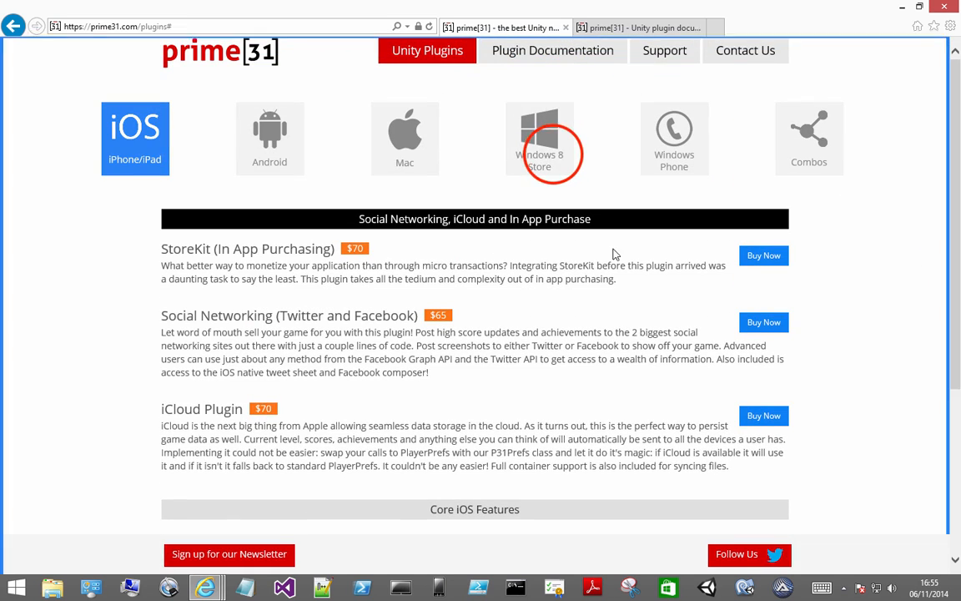
left_click(540, 139)
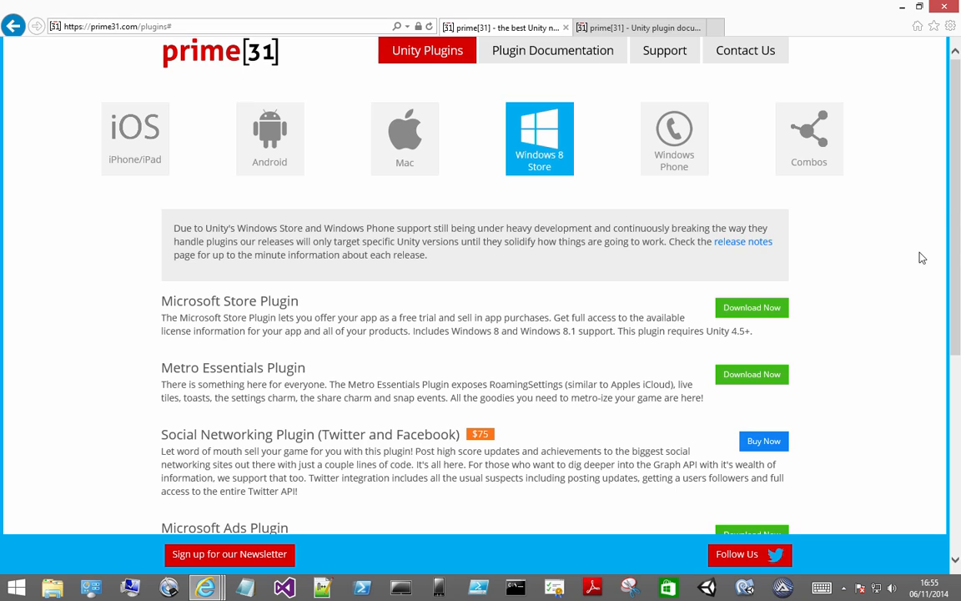
scroll("down", 3)
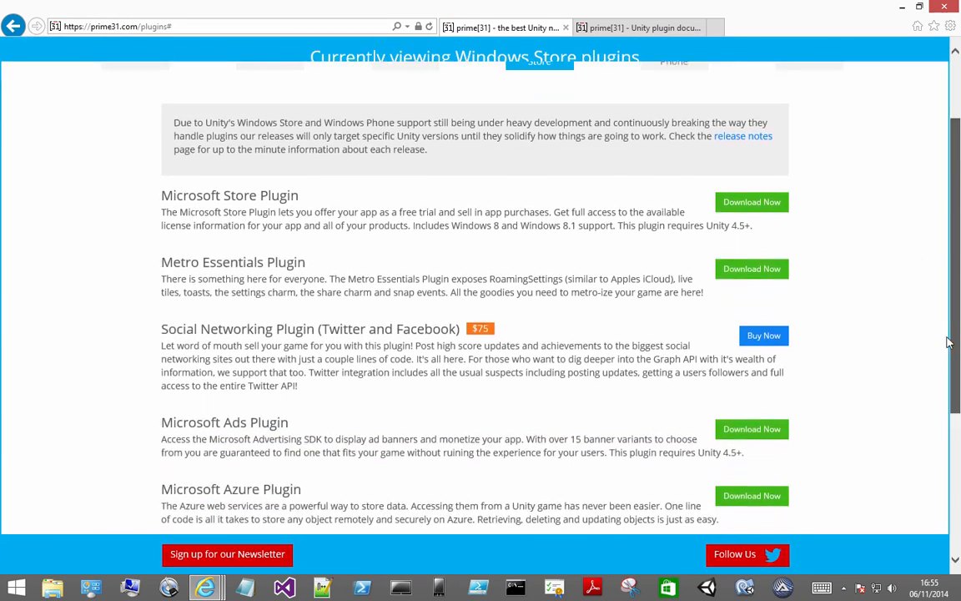
scroll("down", 3)
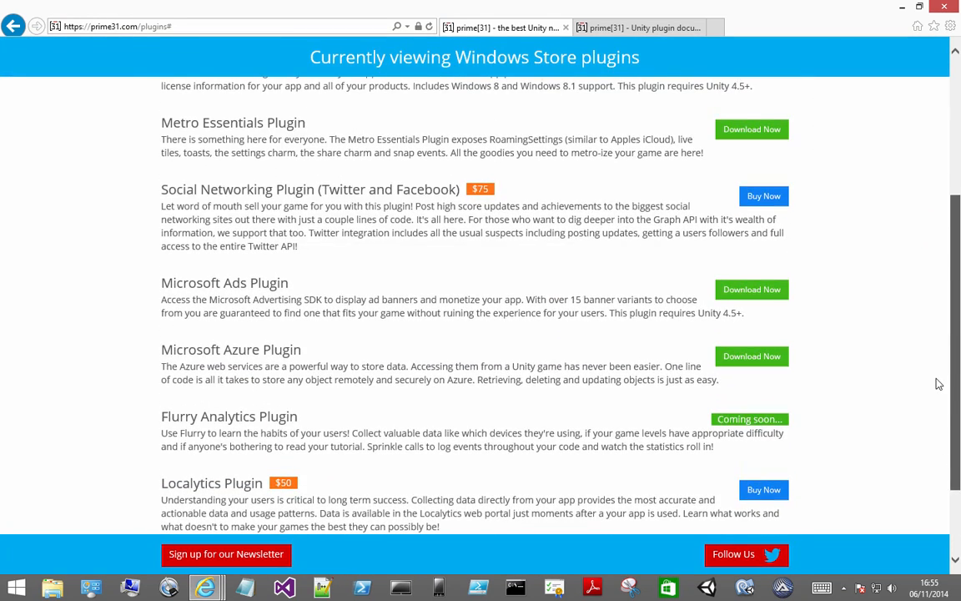
Request the Microsoft Azure Plugin download, showing and dismissing the Free License form
left_click(751, 357)
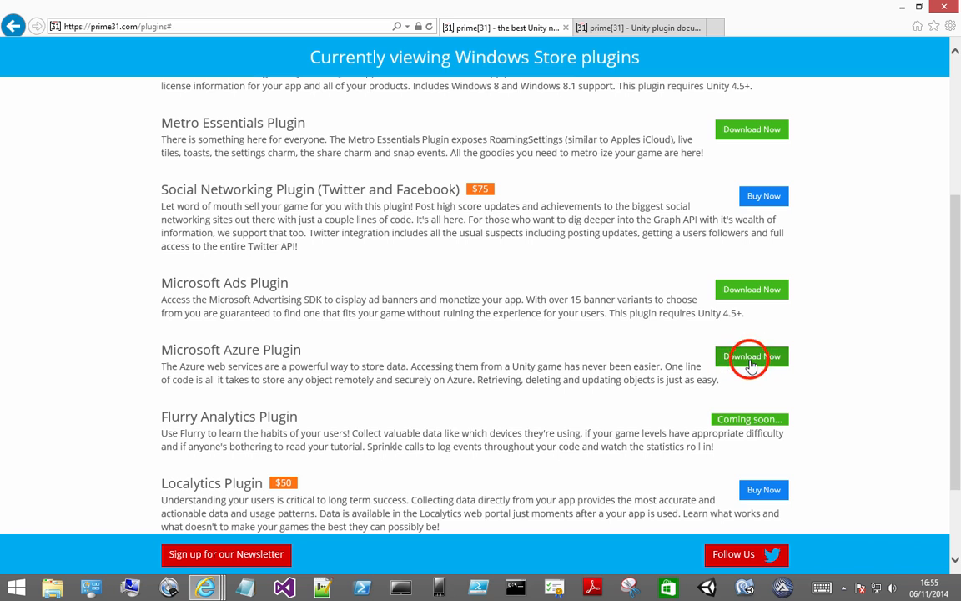
left_click(751, 358)
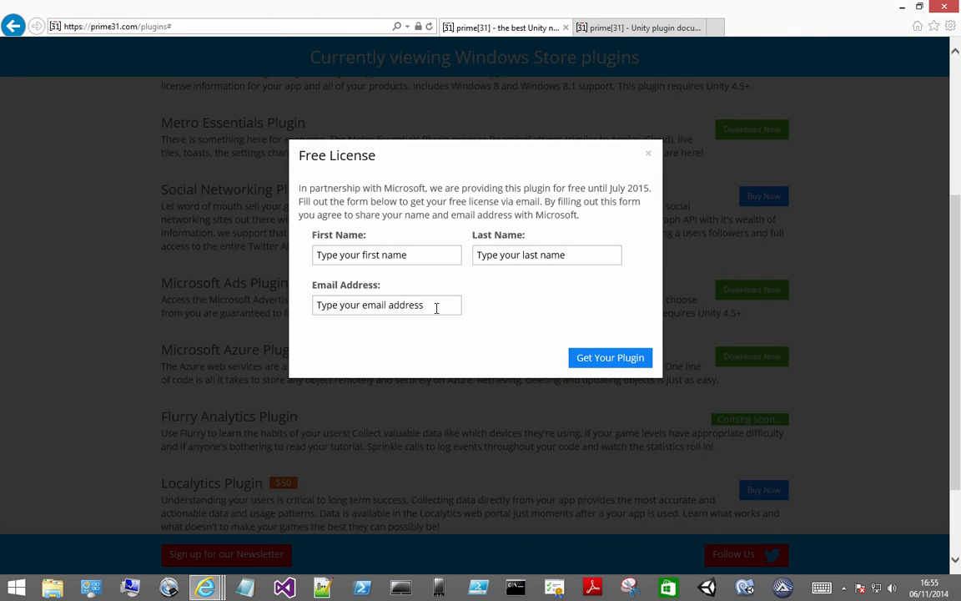
mouse_move(341, 290)
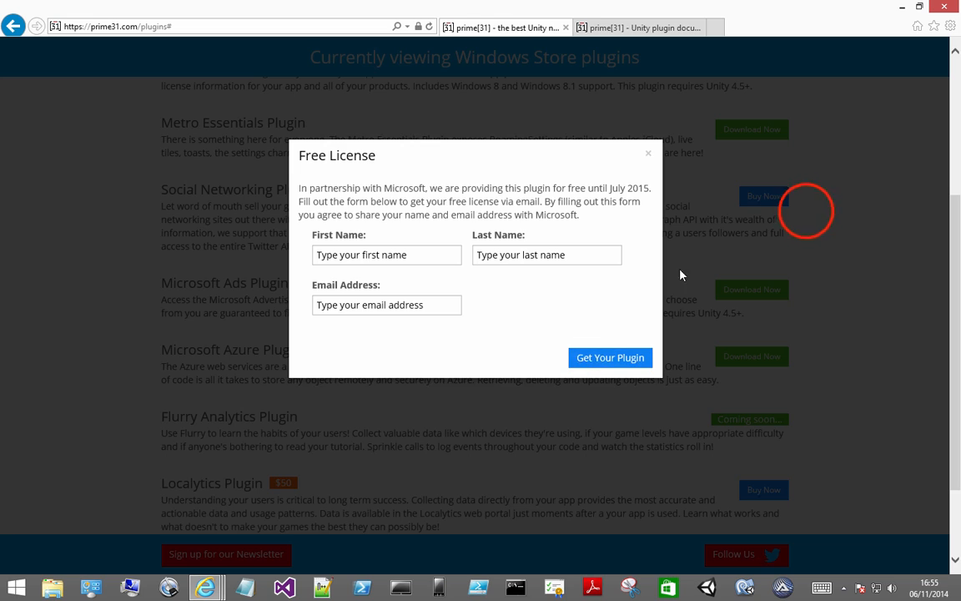
left_click(647, 154)
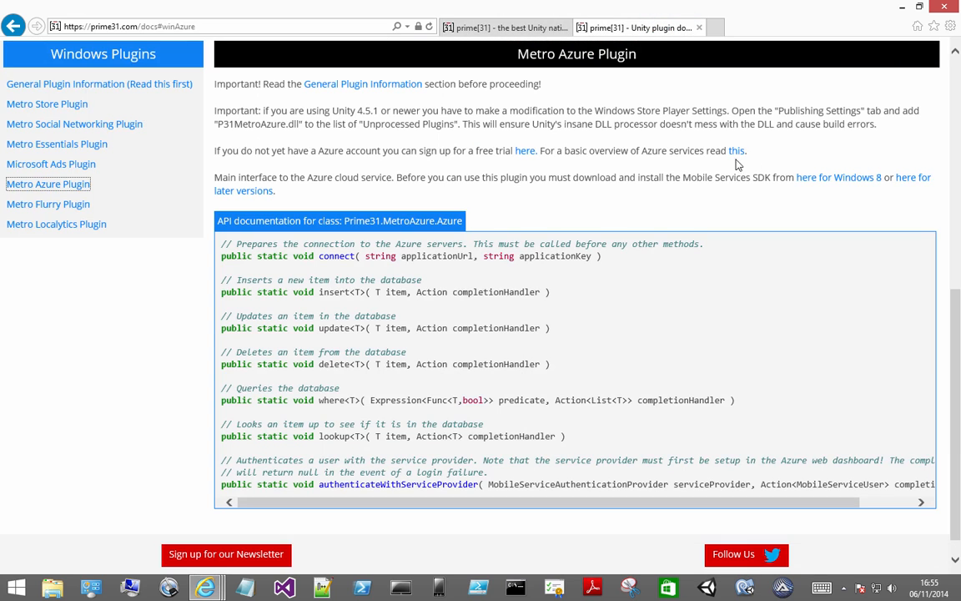
mouse_move(543, 174)
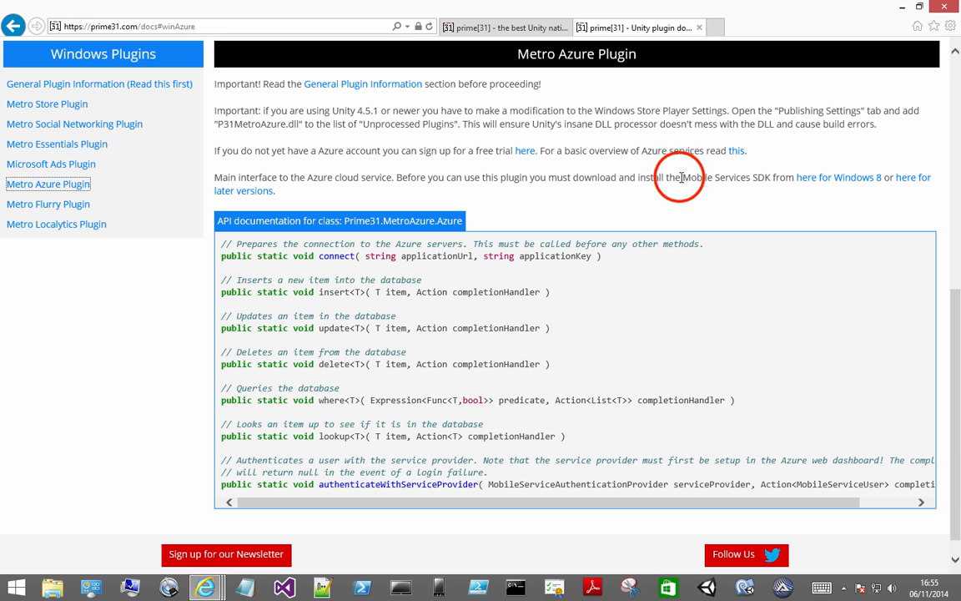
Highlight the Mobile Services SDK prerequisite and start its Windows 8 download
double_click(726, 177)
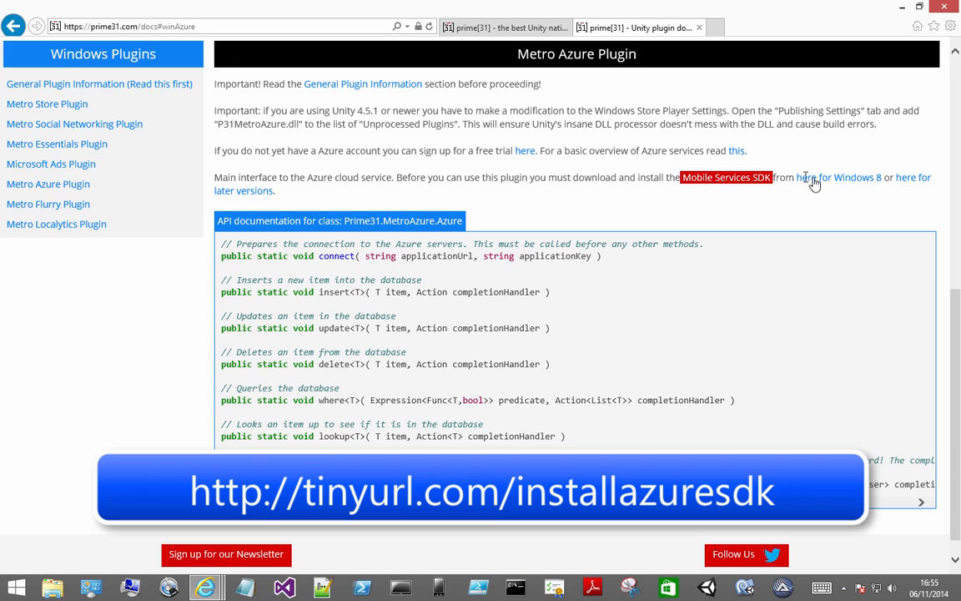
mouse_move(838, 177)
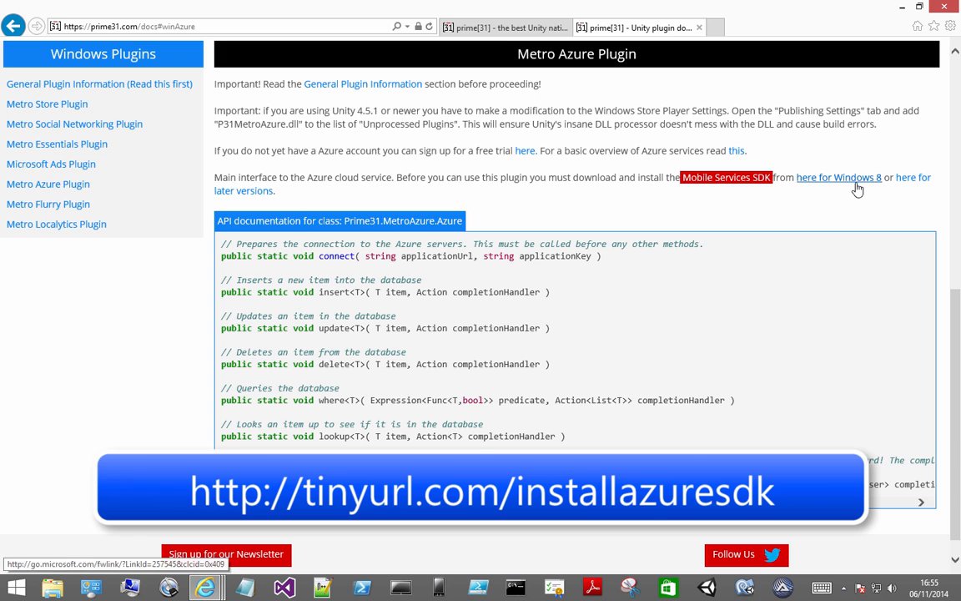
left_click(948, 27)
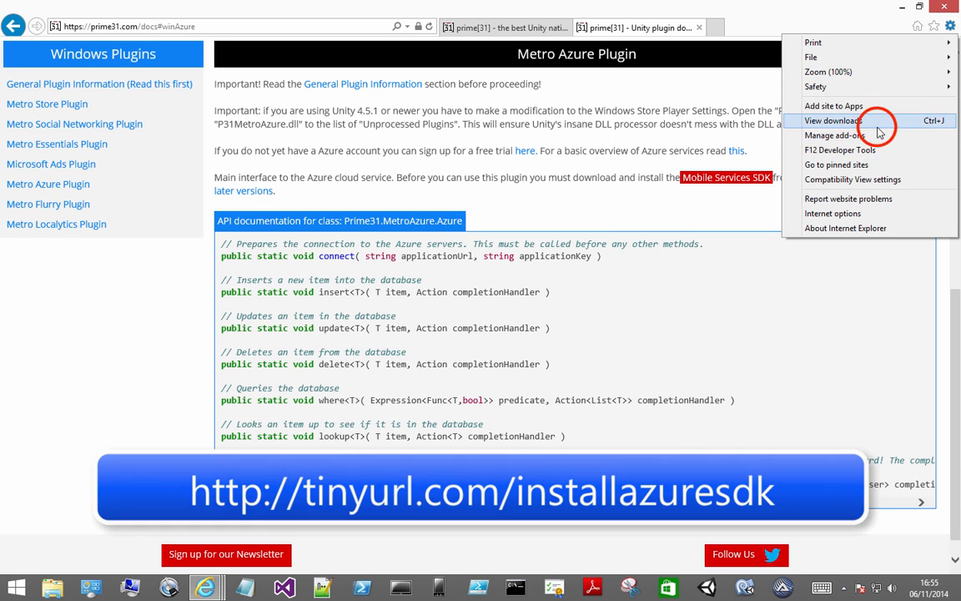
From the download list, launch the azuresdk-win8 installer, then cancel and finish the wizard
left_click(831, 120)
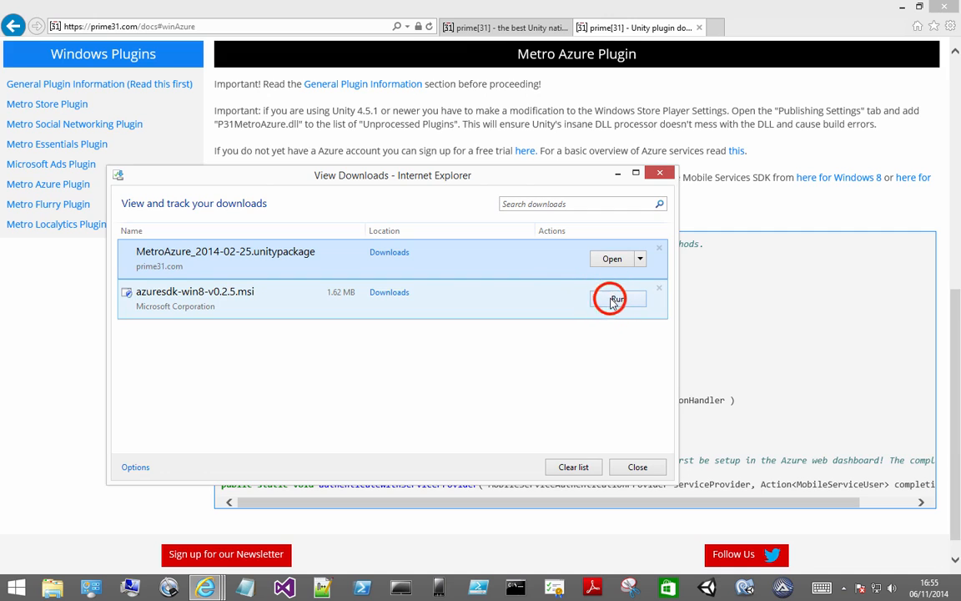
left_click(611, 298)
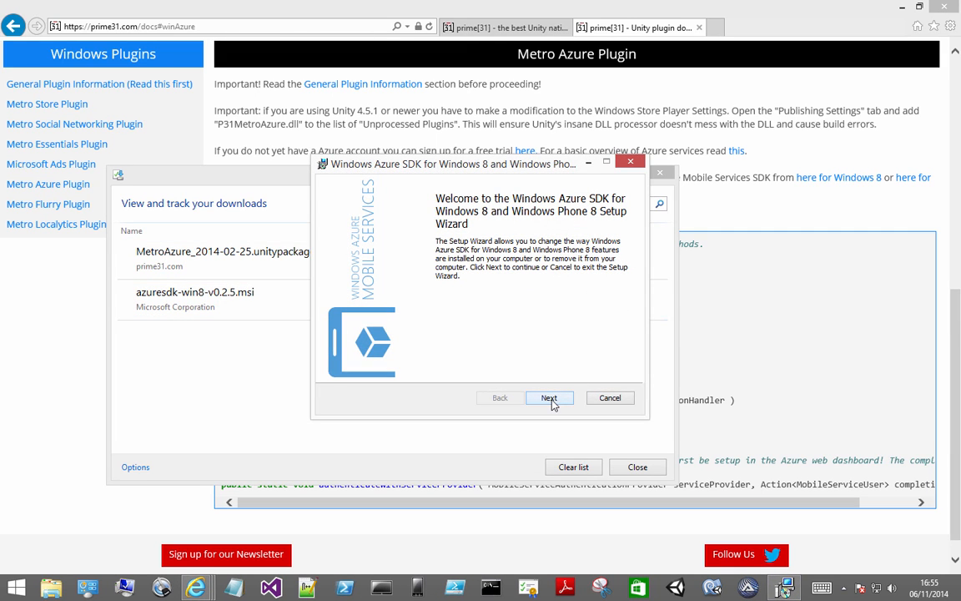
mouse_move(631, 160)
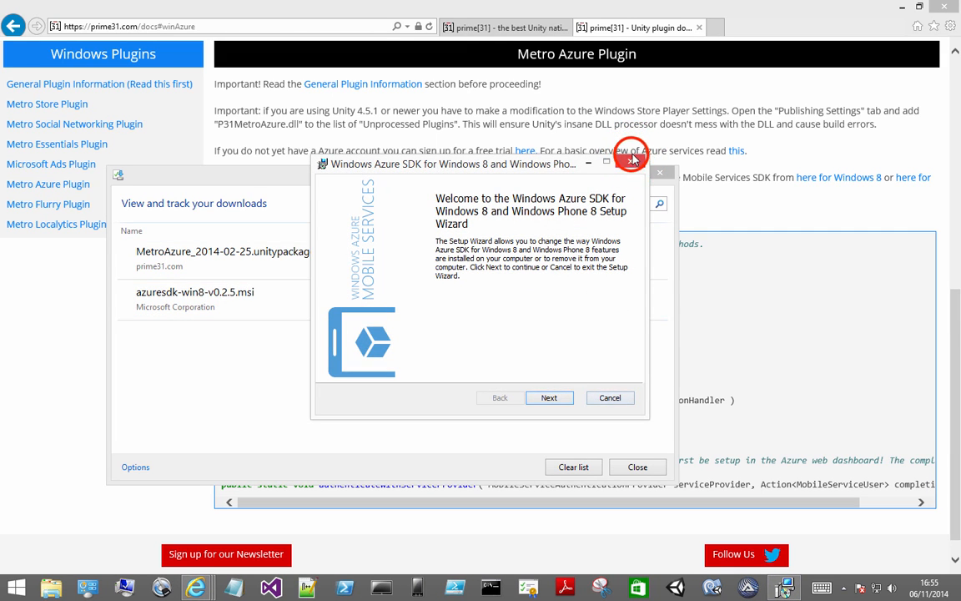
left_click(631, 157)
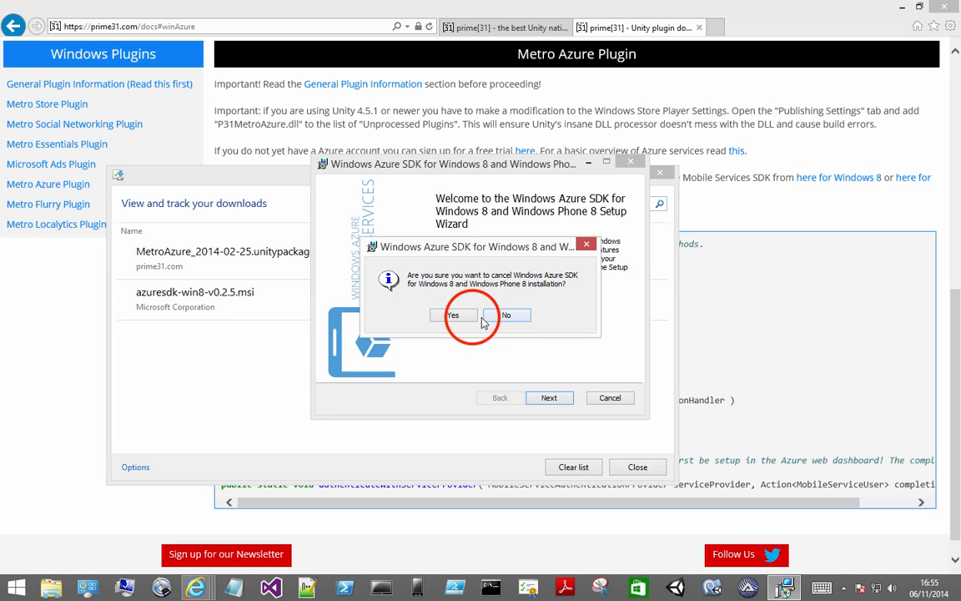
left_click(454, 313)
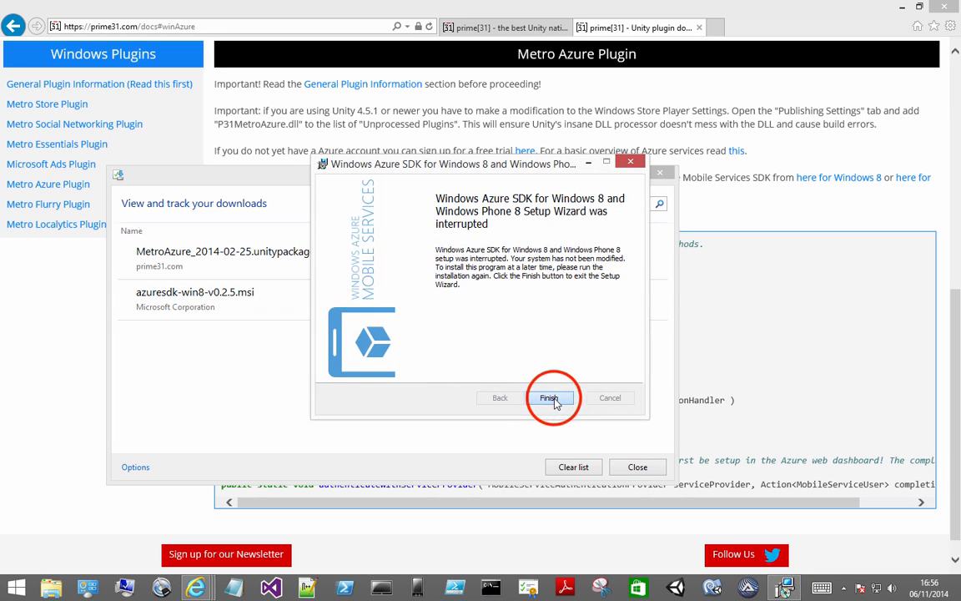
left_click(549, 398)
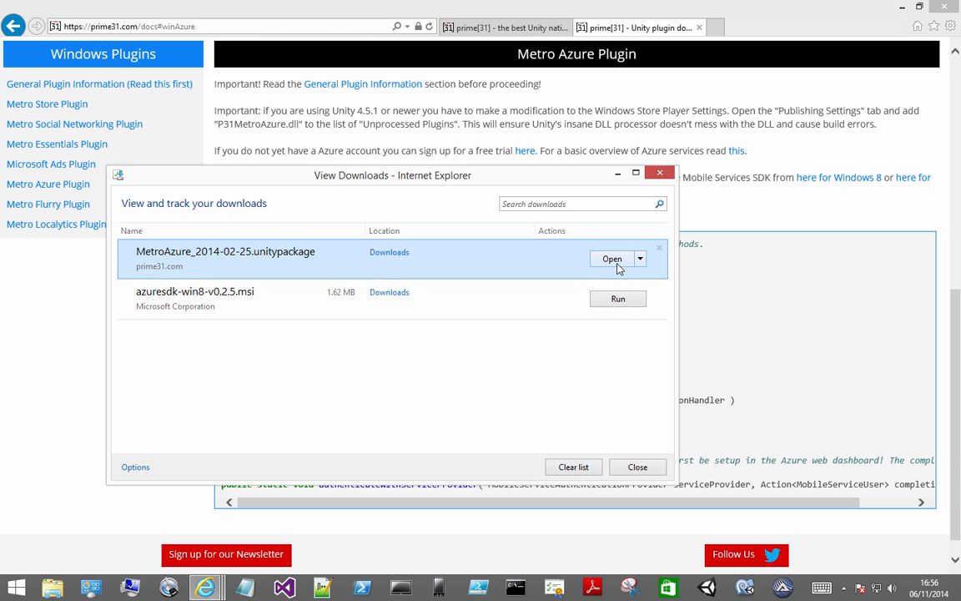
mouse_move(611, 259)
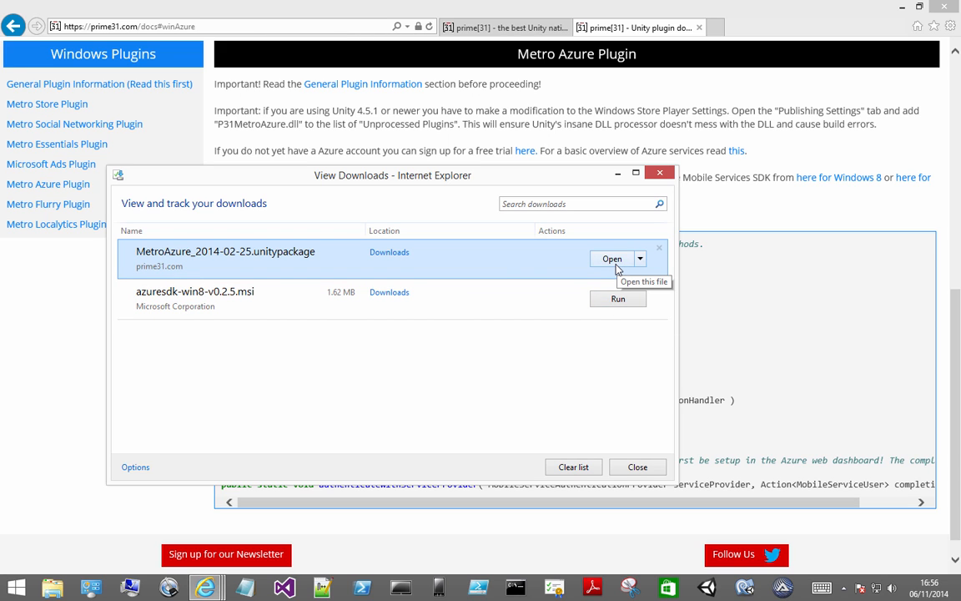
mouse_move(559, 440)
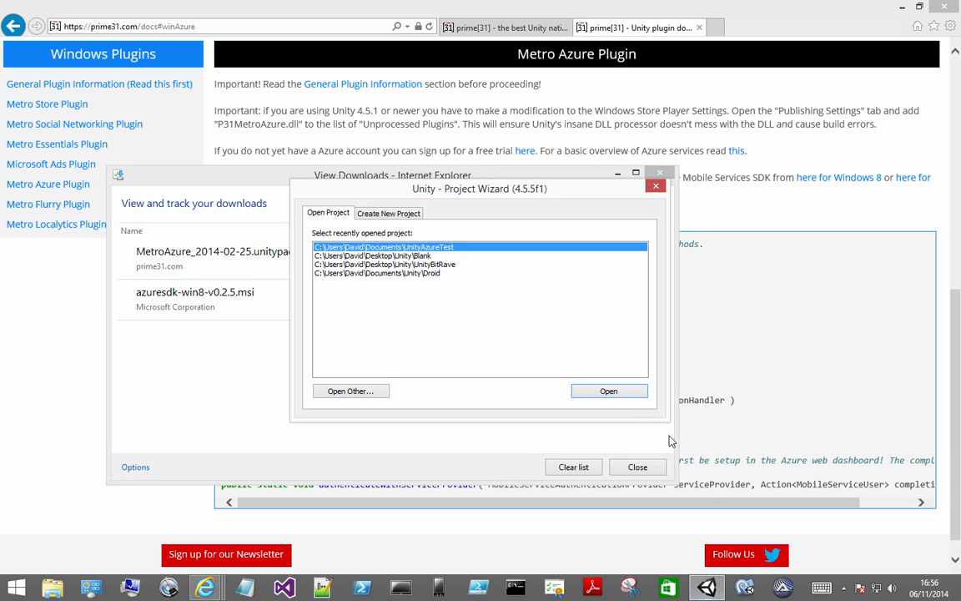
Switch the Project Wizard to Create New Project and browse for the project location
left_click(388, 212)
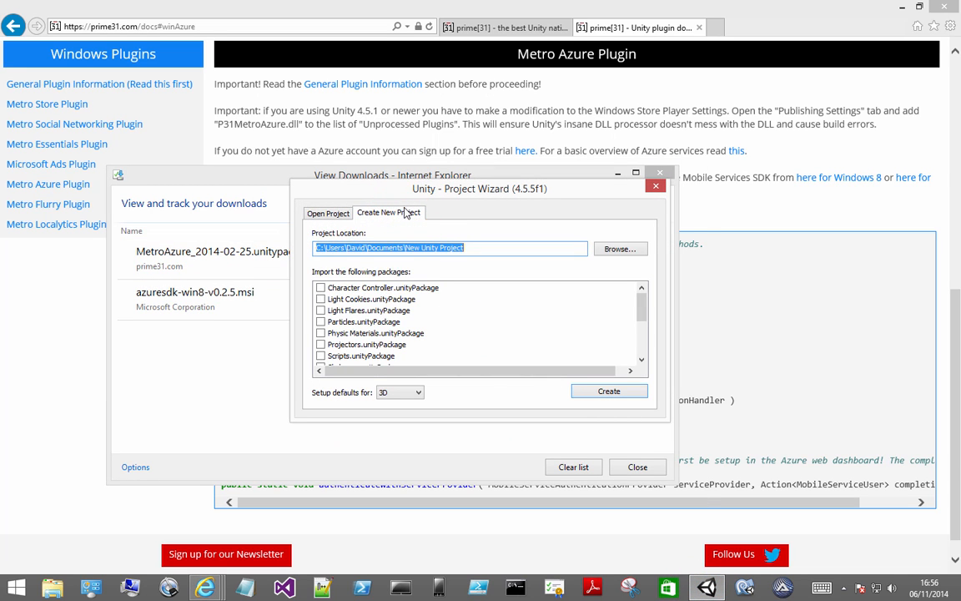
left_click(373, 247)
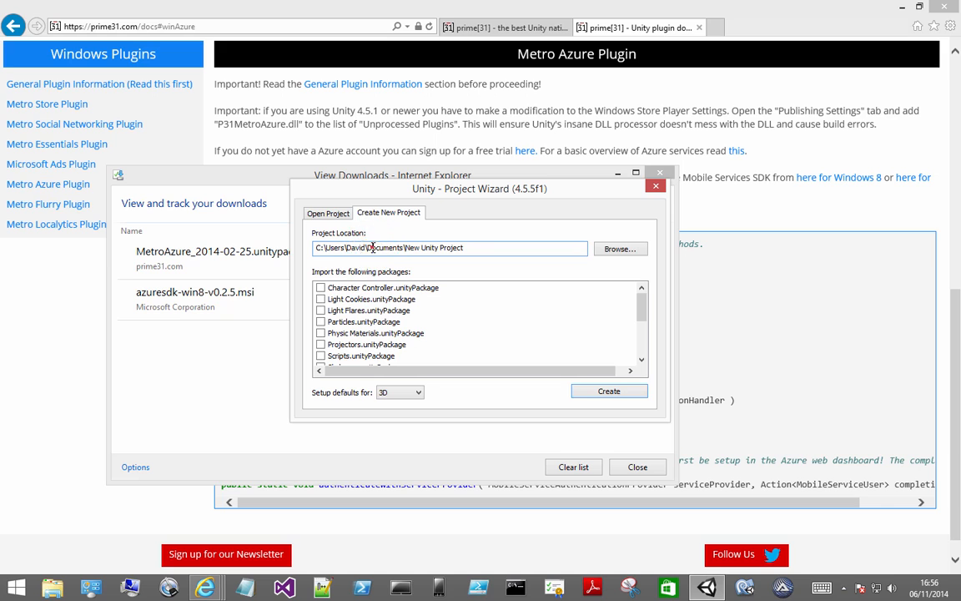
left_click(621, 247)
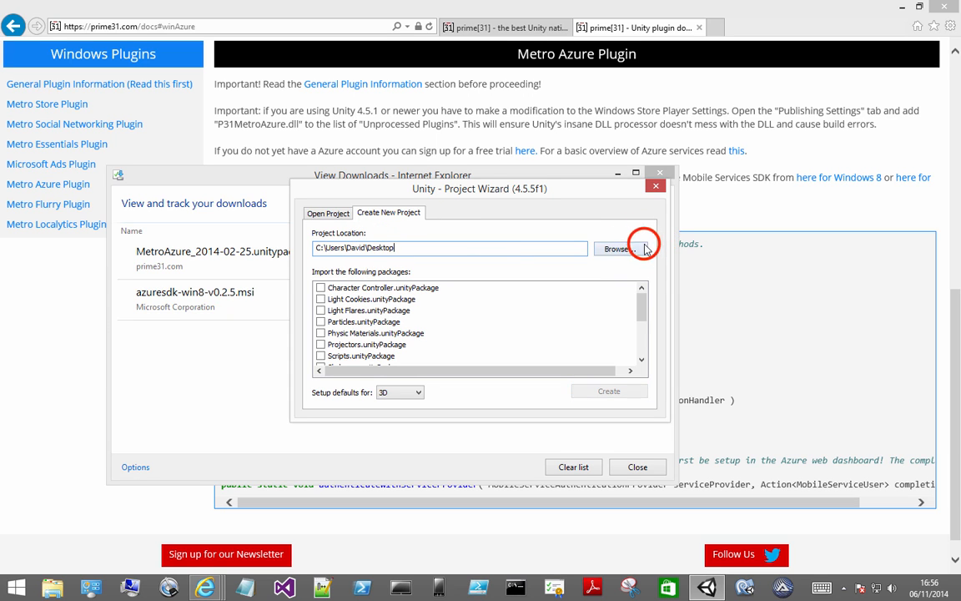
left_click(616, 247)
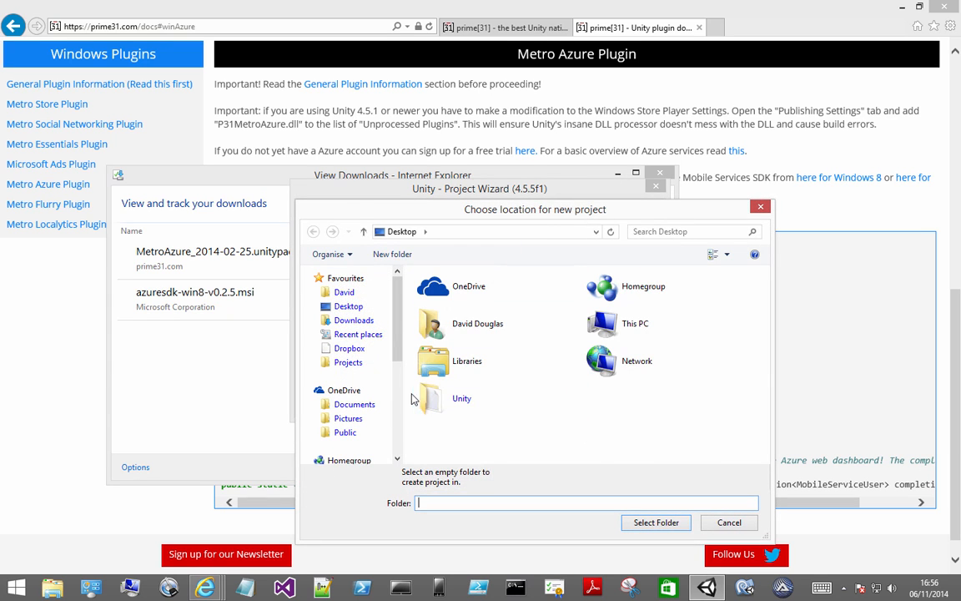
Make a new Desktop folder named AzureUnityDemo and use it as the project folder
left_click(392, 254)
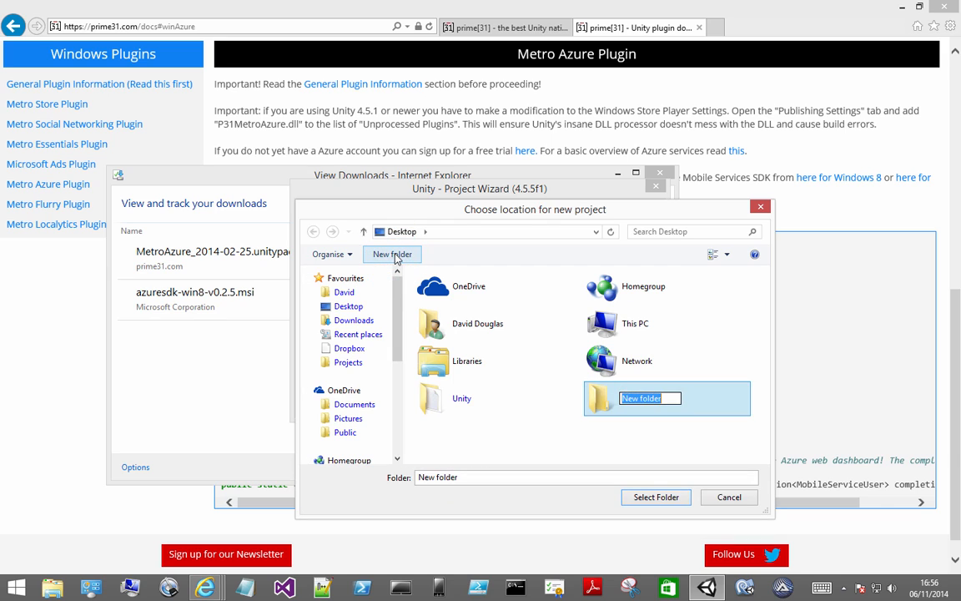
type("AzureUnityDemo")
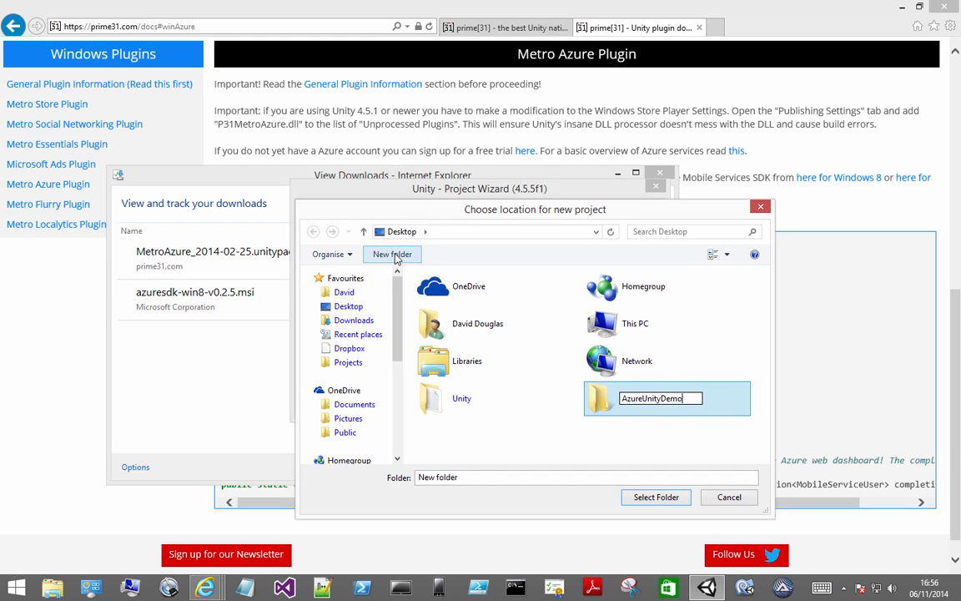
left_click(656, 498)
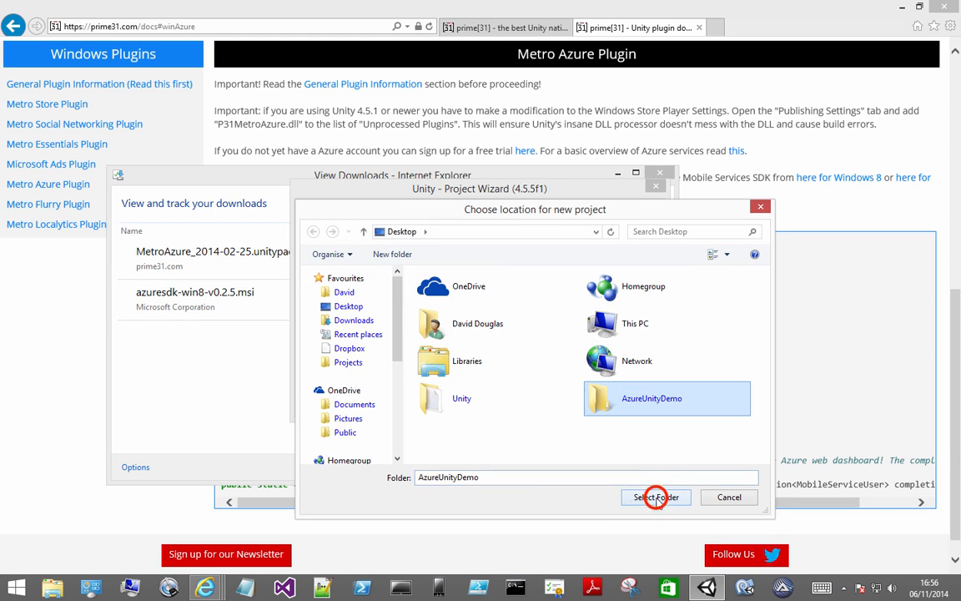
left_click(655, 498)
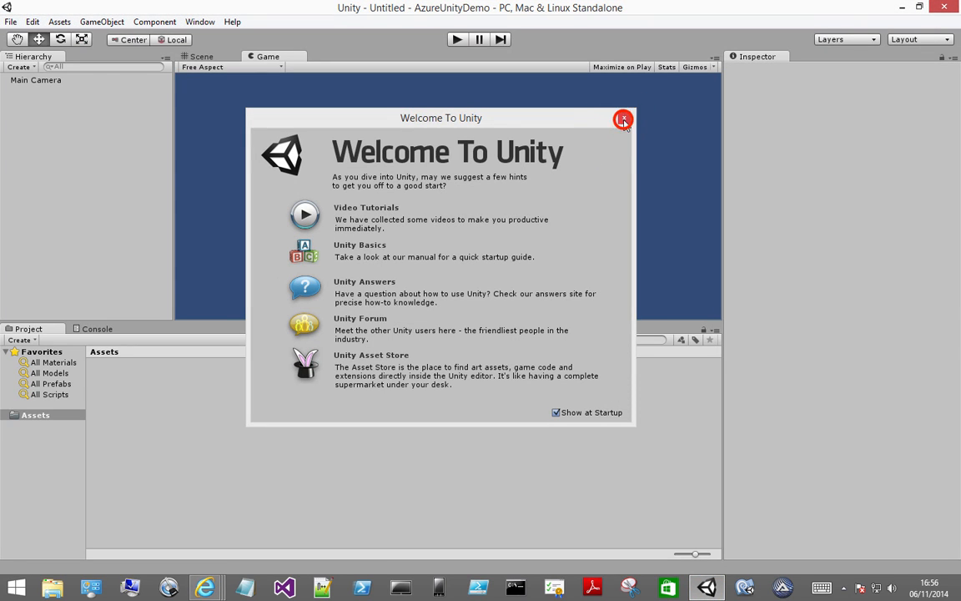
Open the downloaded MetroAzure unitypackage from IE's download list and import all its files
left_click(624, 119)
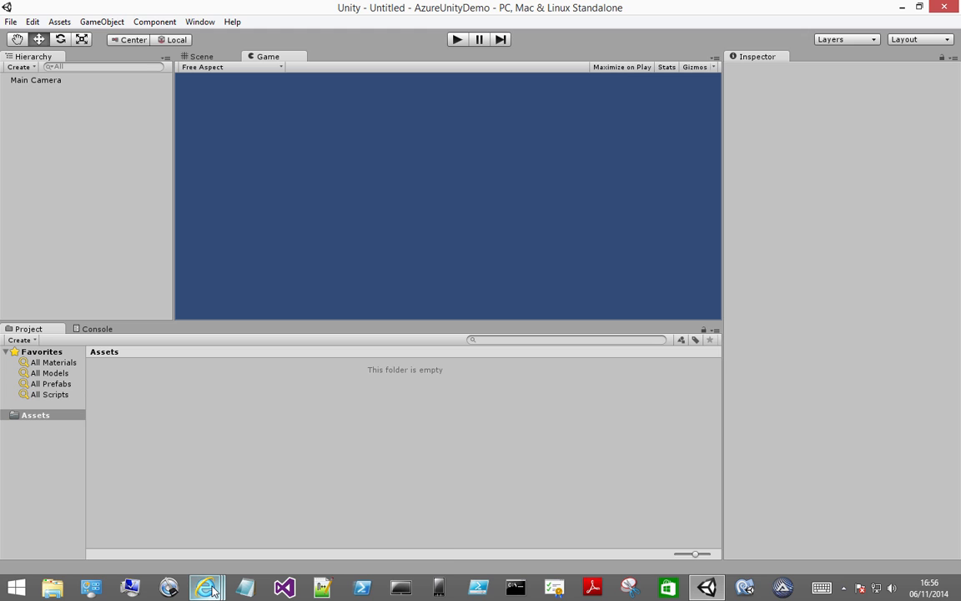
left_click(206, 588)
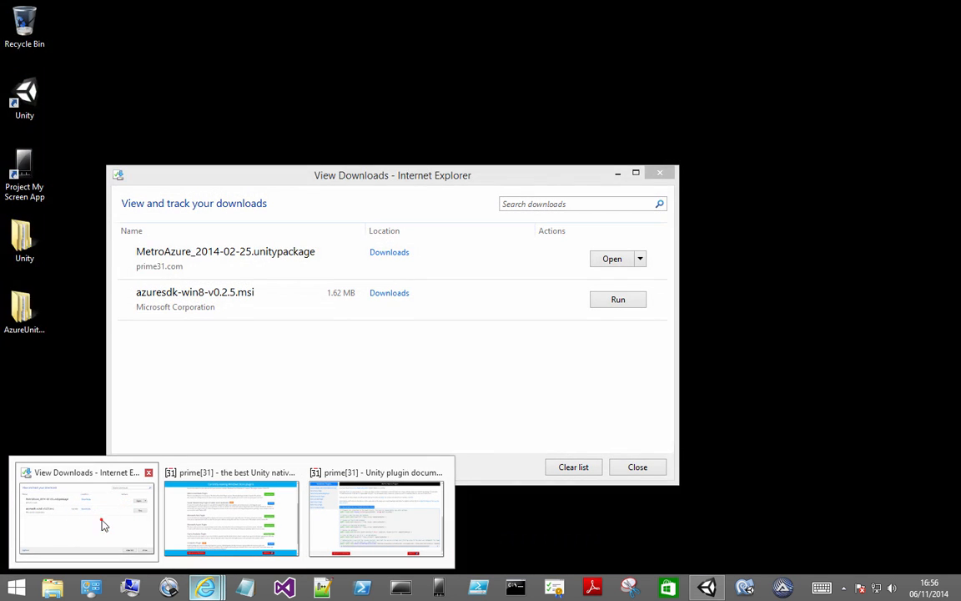
left_click(86, 517)
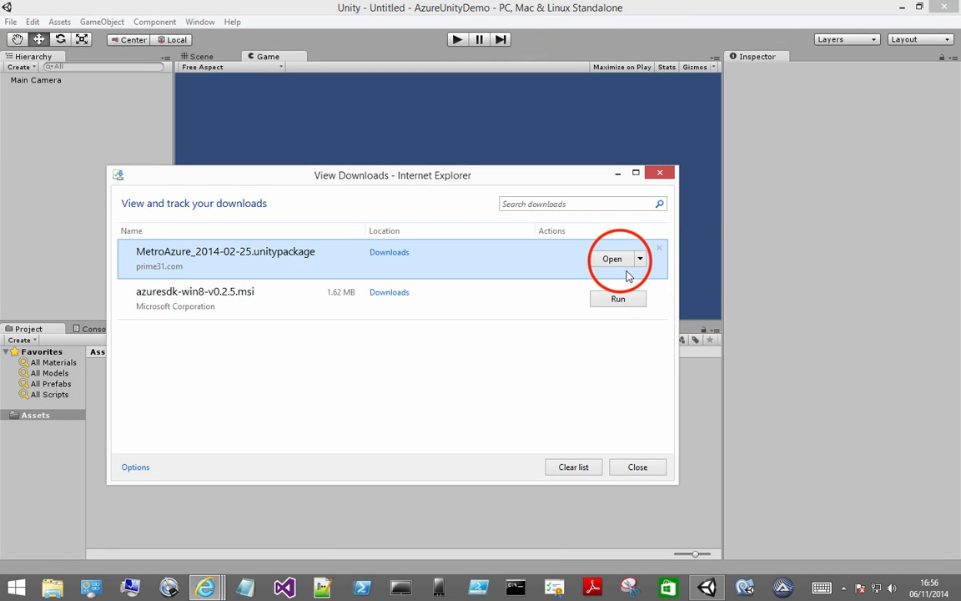
left_click(612, 259)
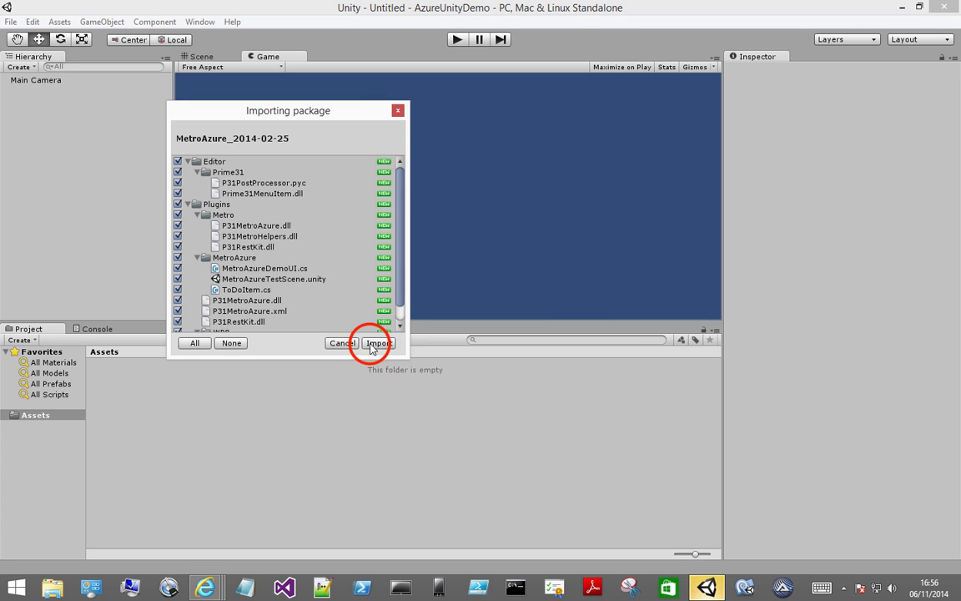
left_click(377, 344)
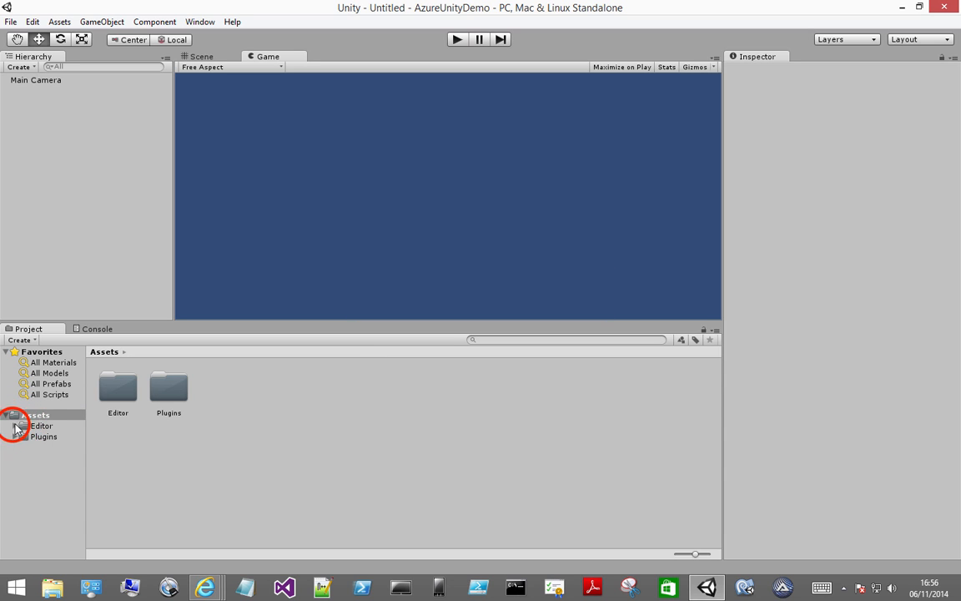
Expand the imported Assets folders down to Plugins > MetroAzure
left_click(7, 414)
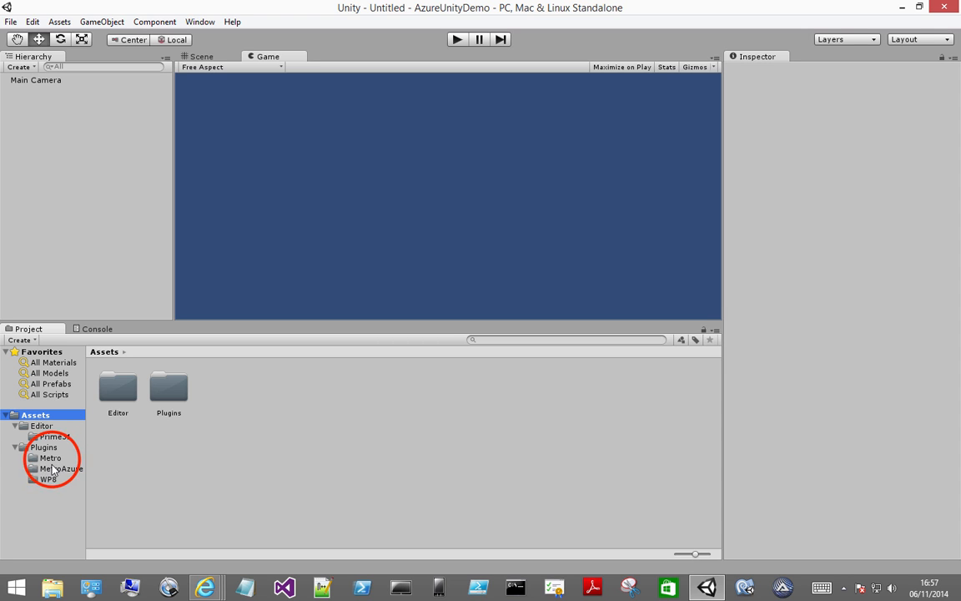
left_click(48, 477)
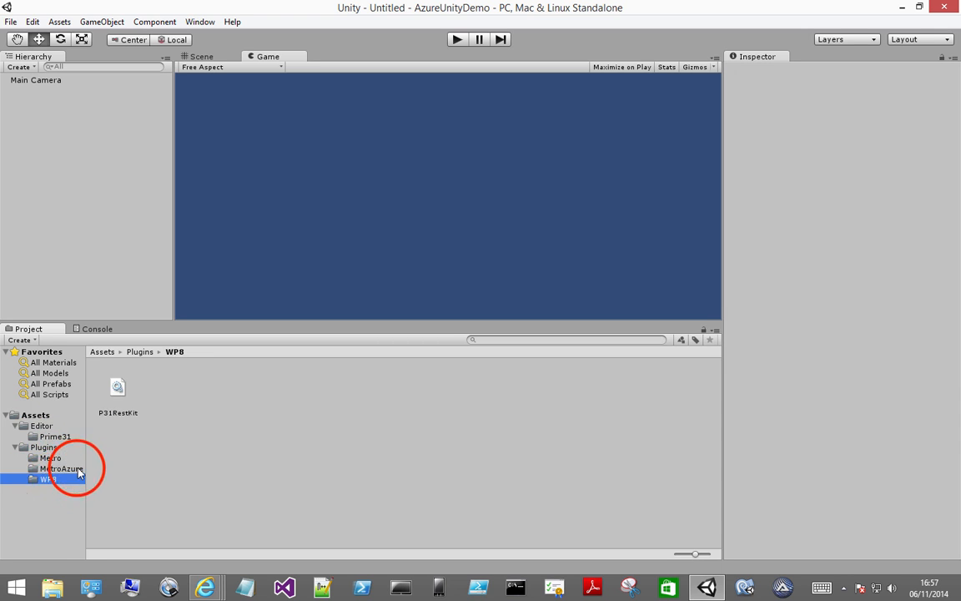
left_click(61, 468)
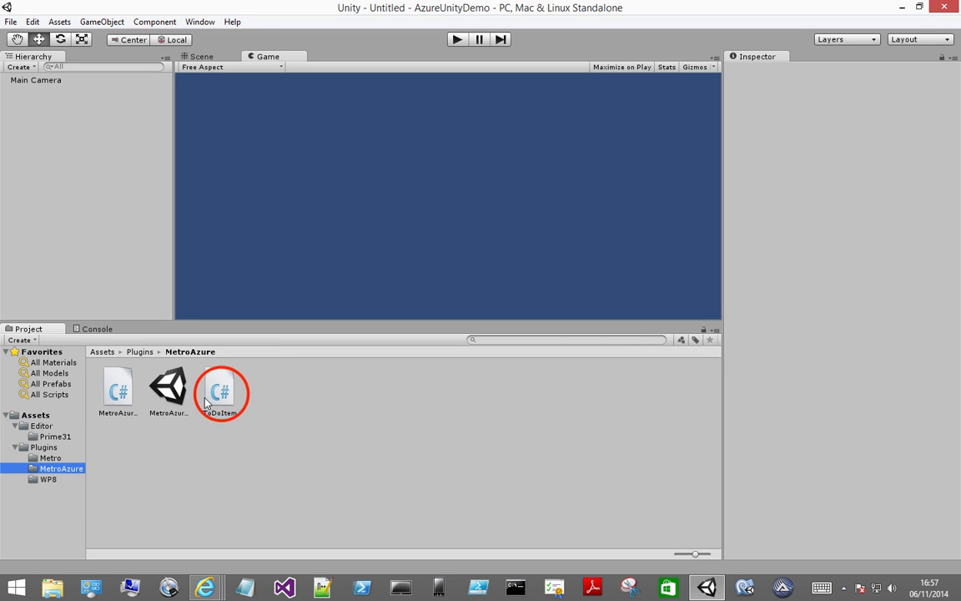
View the TodoItem script's id, text and complete fields, then bring up actions for MetroAzureDemoUI
left_click(221, 387)
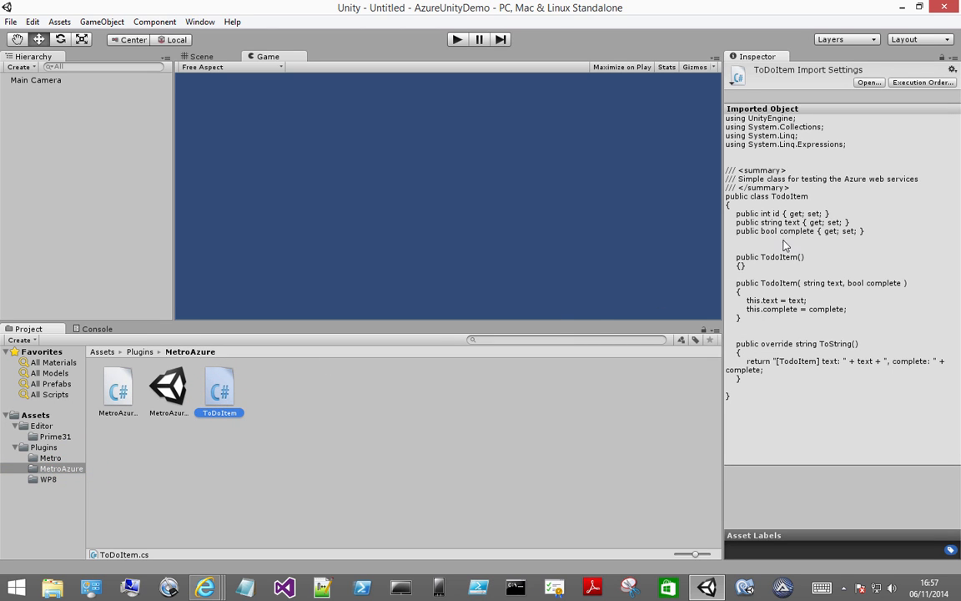
mouse_move(801, 232)
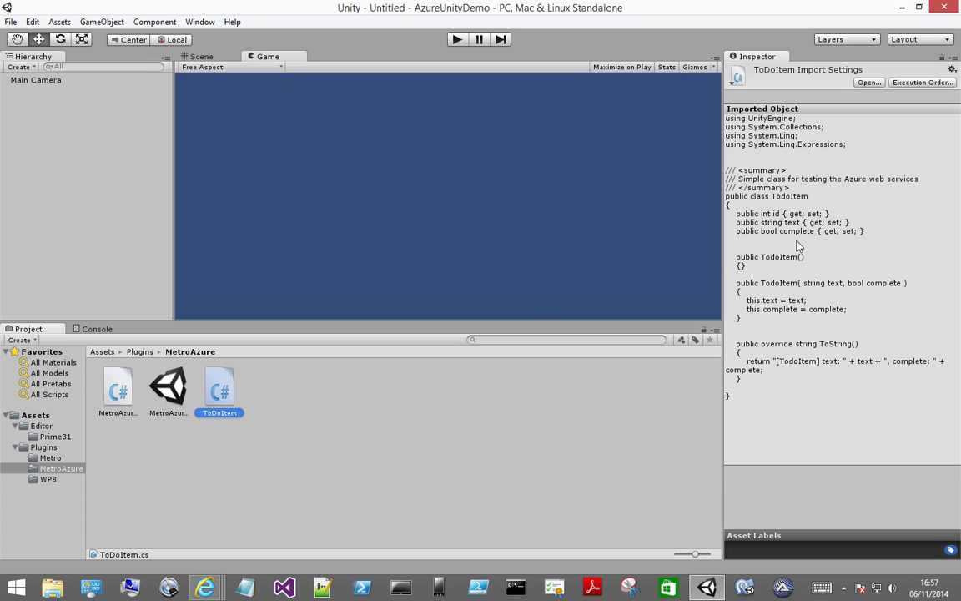
left_click(117, 391)
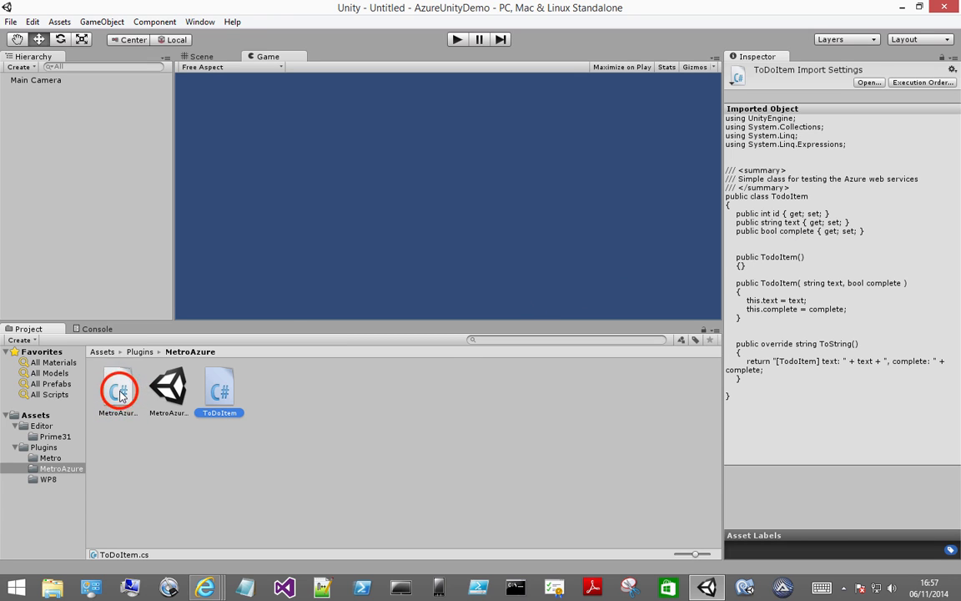
right_click(116, 390)
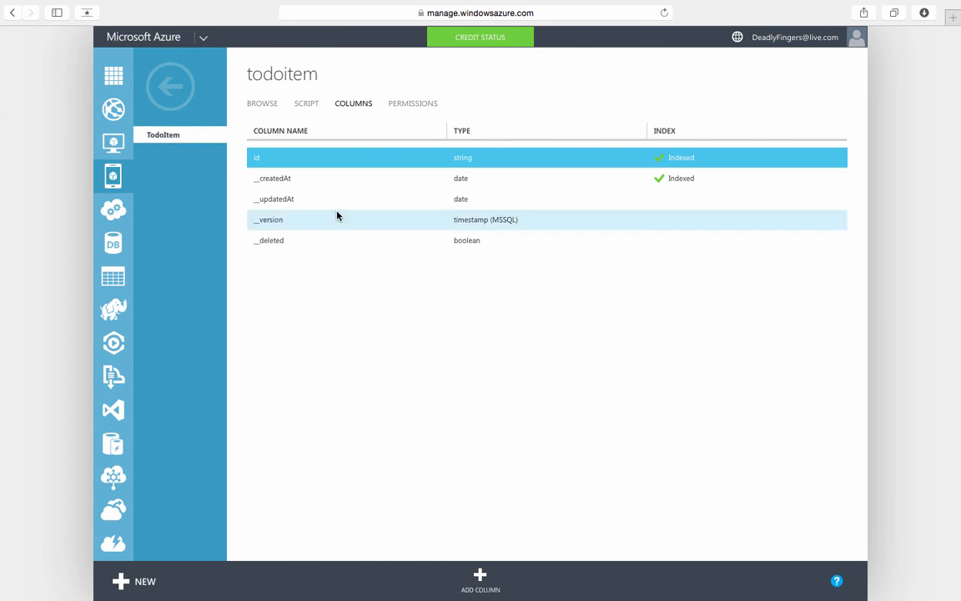
Return from the todoitem columns to the mobile service's Quick Start page
left_click(113, 176)
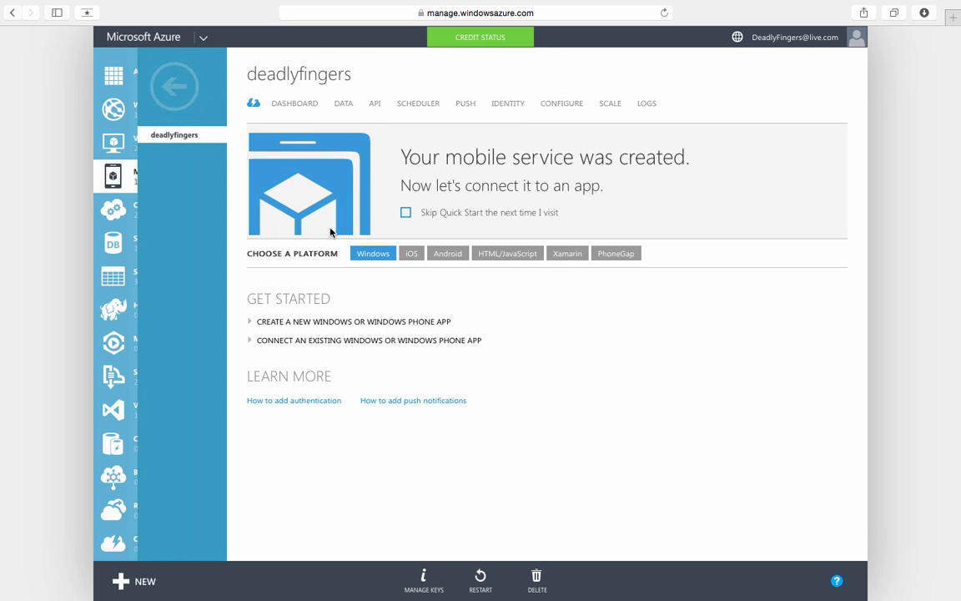
left_click(369, 340)
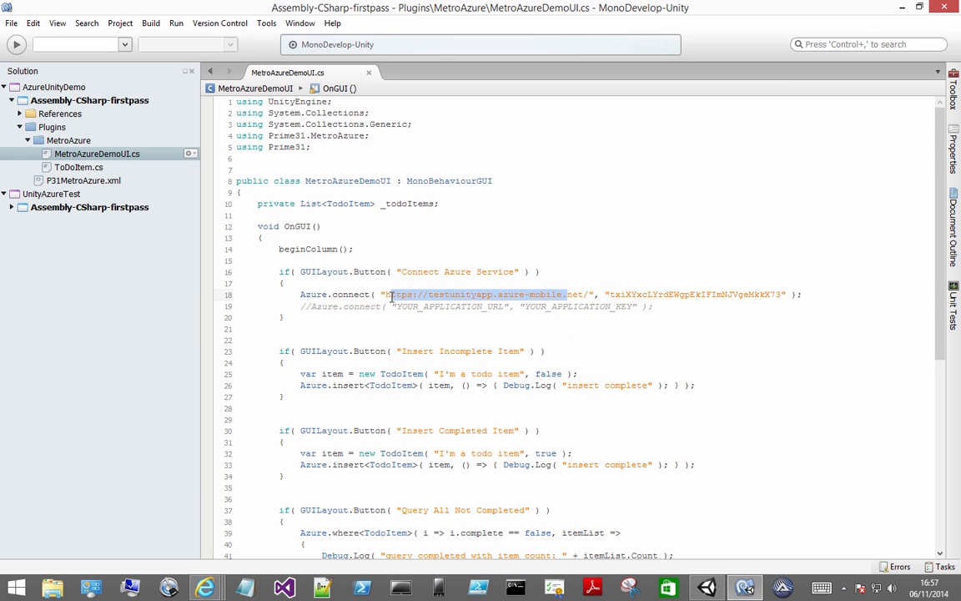
Point Azure.connect at the deadlyfingers mobile service URL and key, then save MetroAzureDemoUI.cs
type("hnet/")
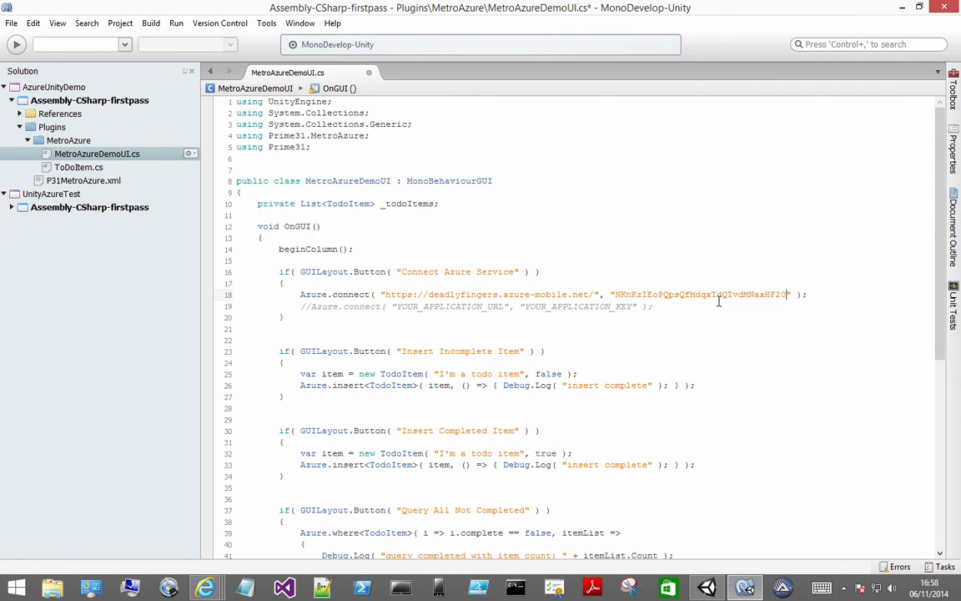
left_click(12, 23)
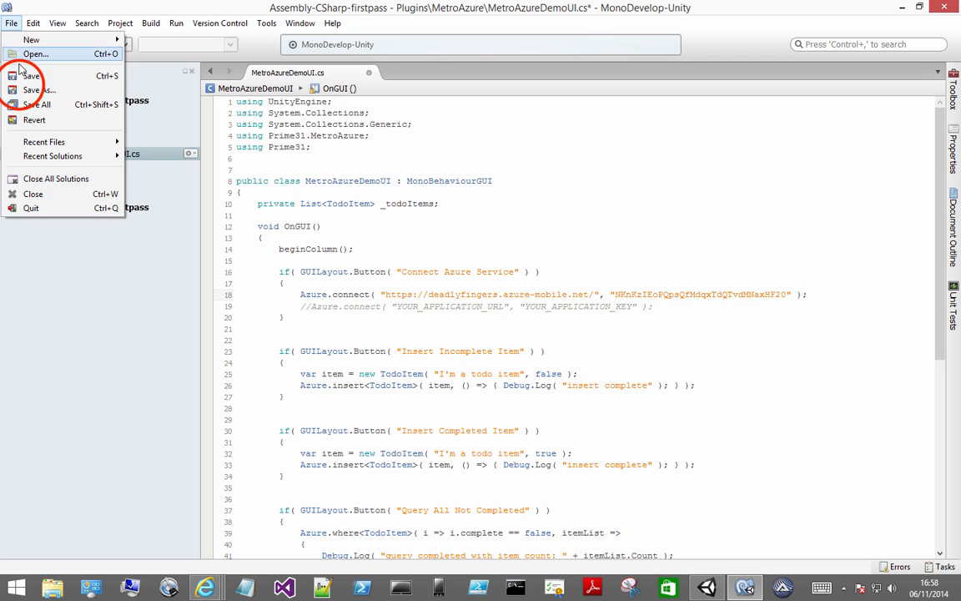
left_click(31, 77)
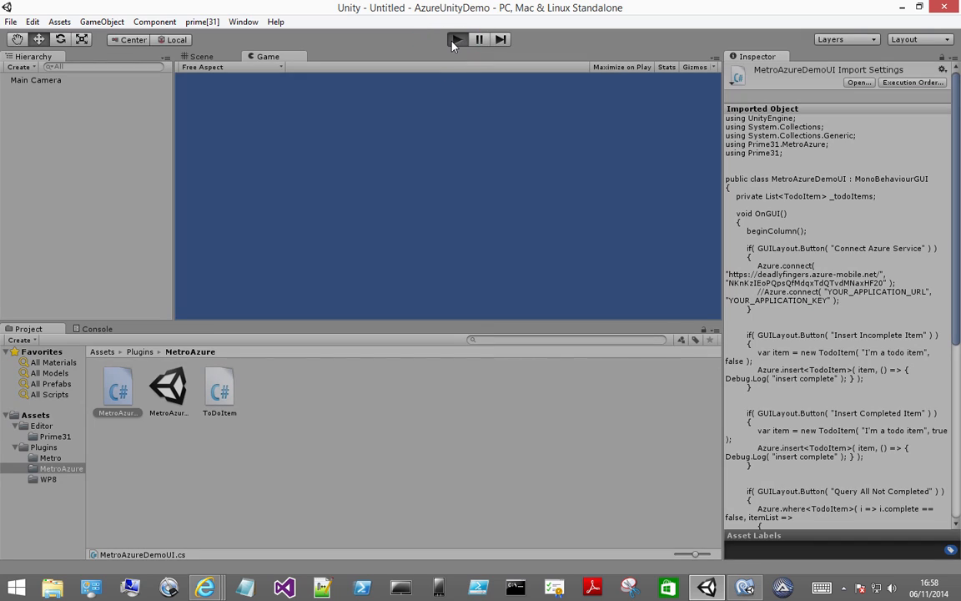
Play MetroAzureTestScene in the editor, connect to the Azure service and insert a todo item
left_click(457, 40)
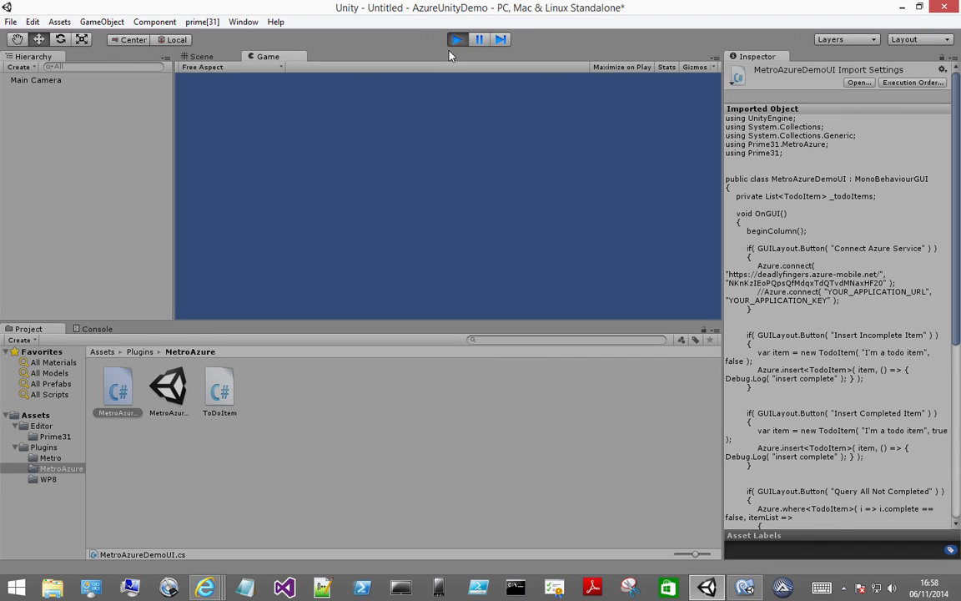
mouse_move(416, 114)
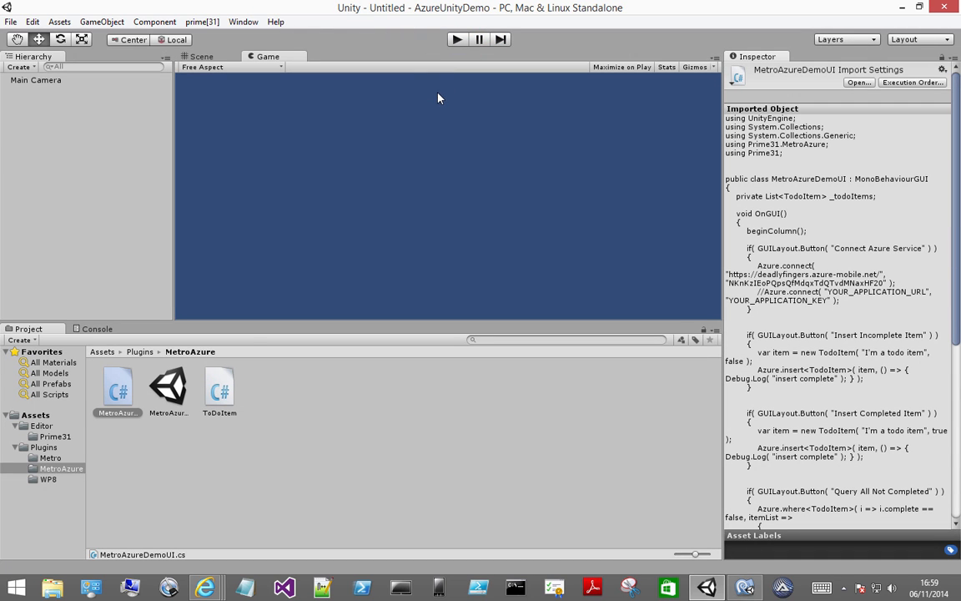
mouse_move(170, 389)
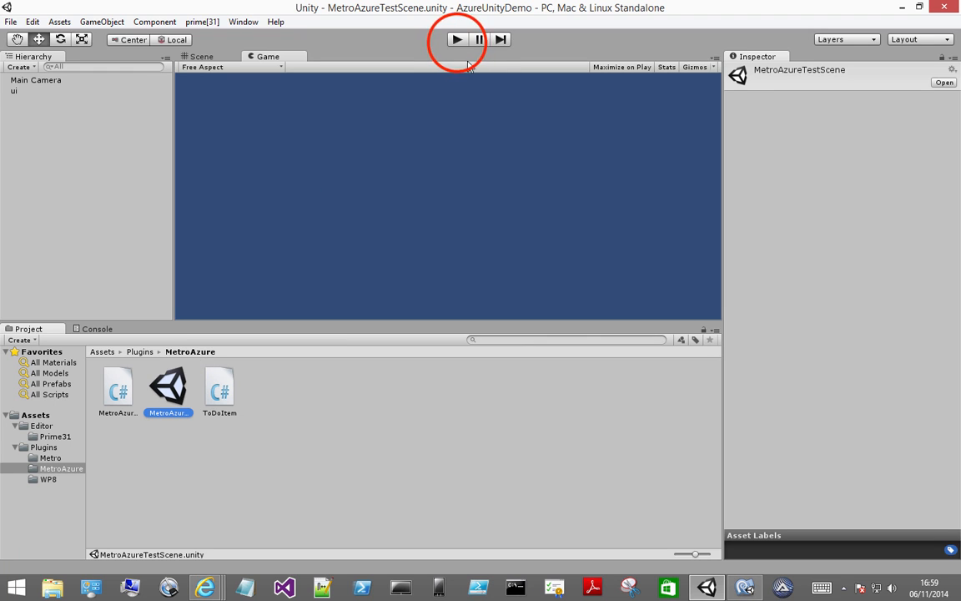
left_click(457, 40)
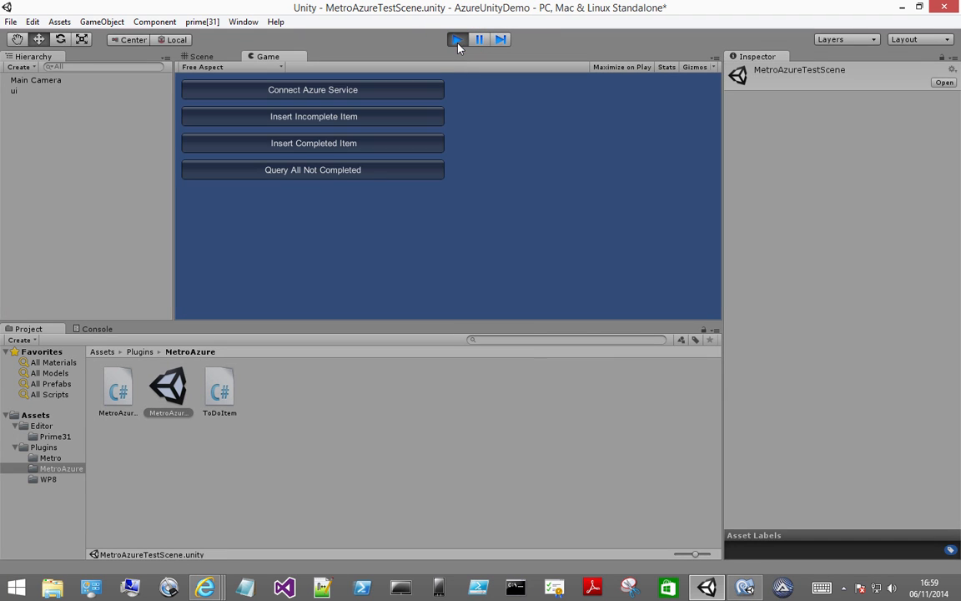
left_click(314, 90)
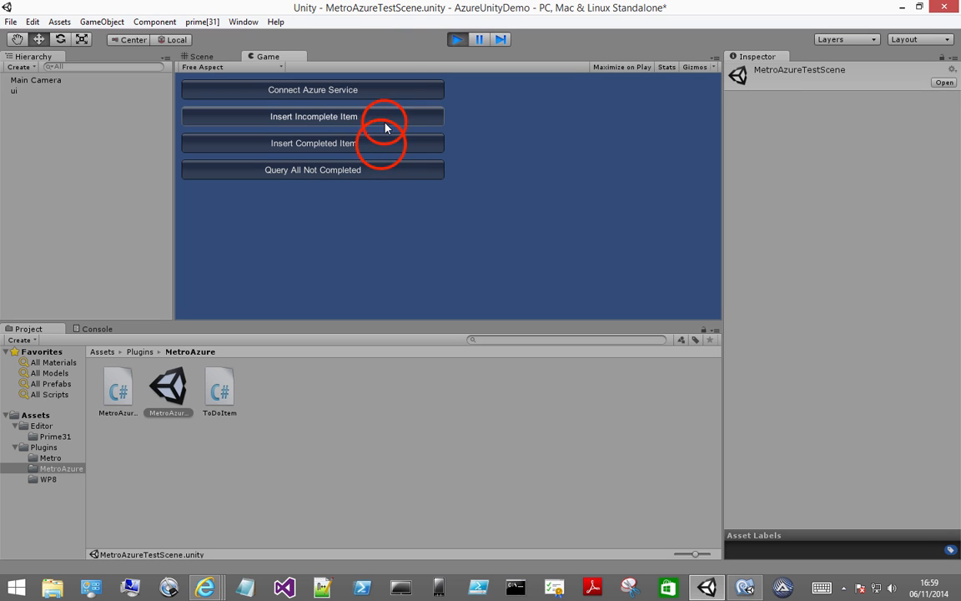
left_click(457, 40)
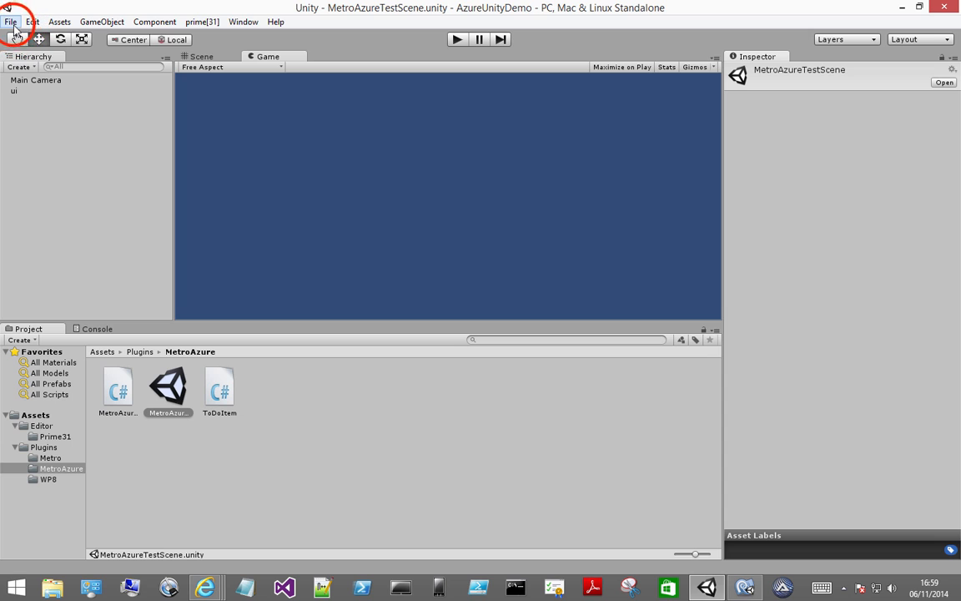
Add the current test scene to the build and switch the platform to Windows Store
left_click(10, 20)
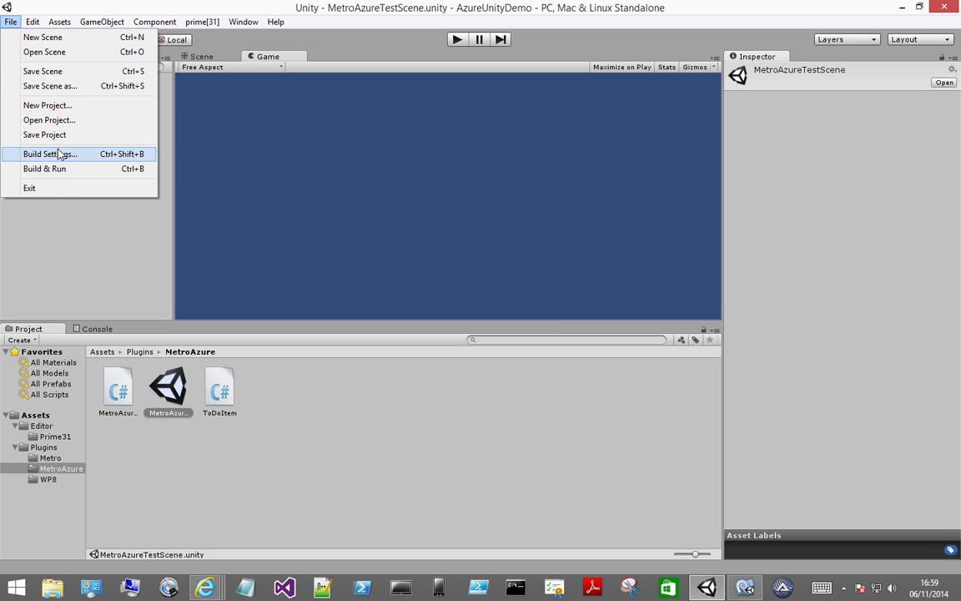
left_click(48, 154)
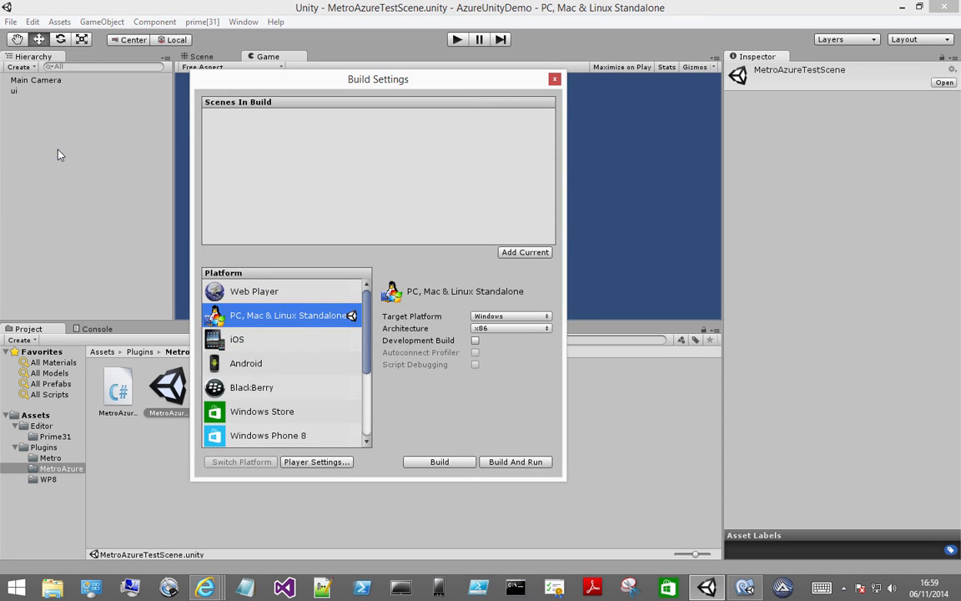
left_click(524, 252)
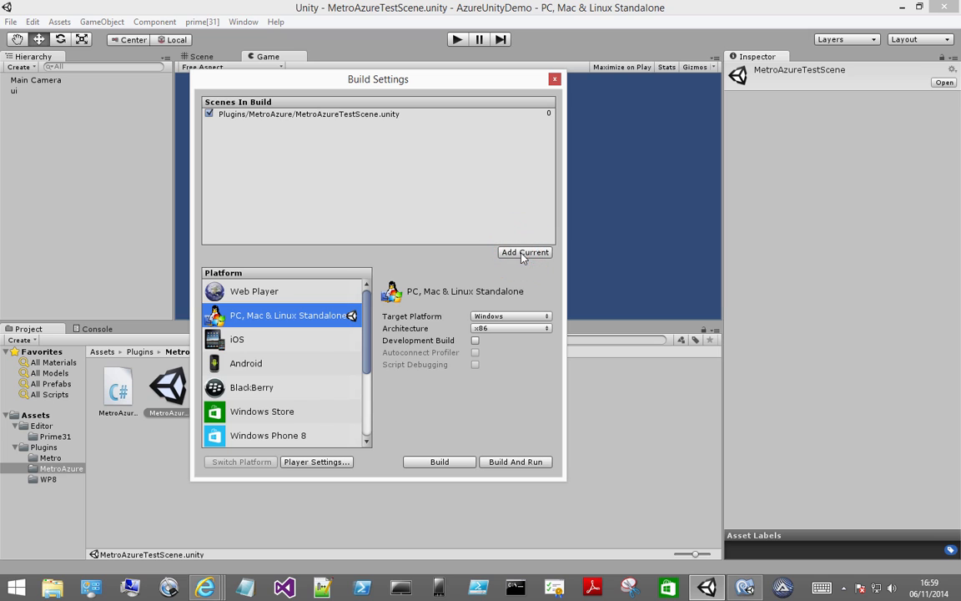
left_click(261, 410)
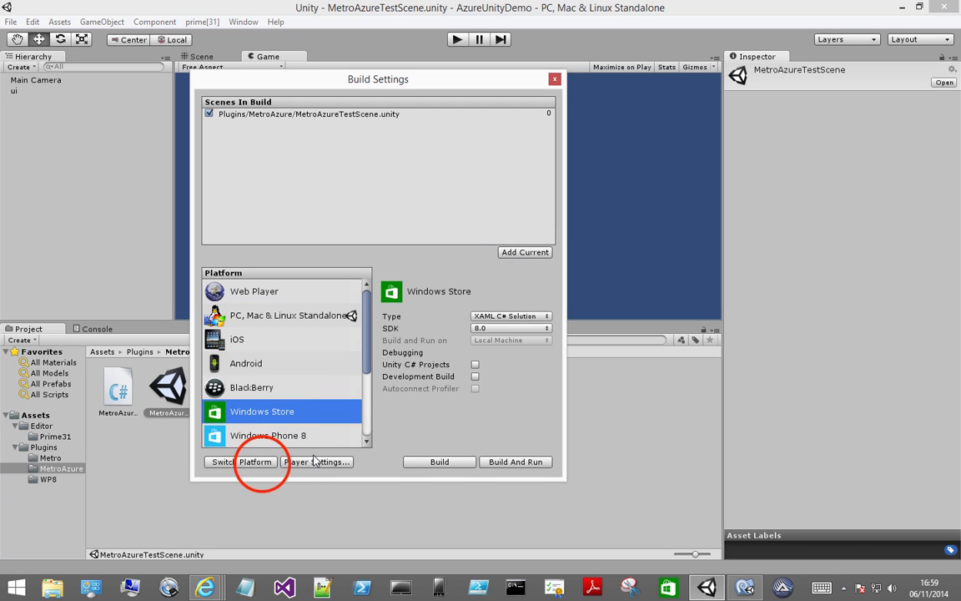
left_click(240, 461)
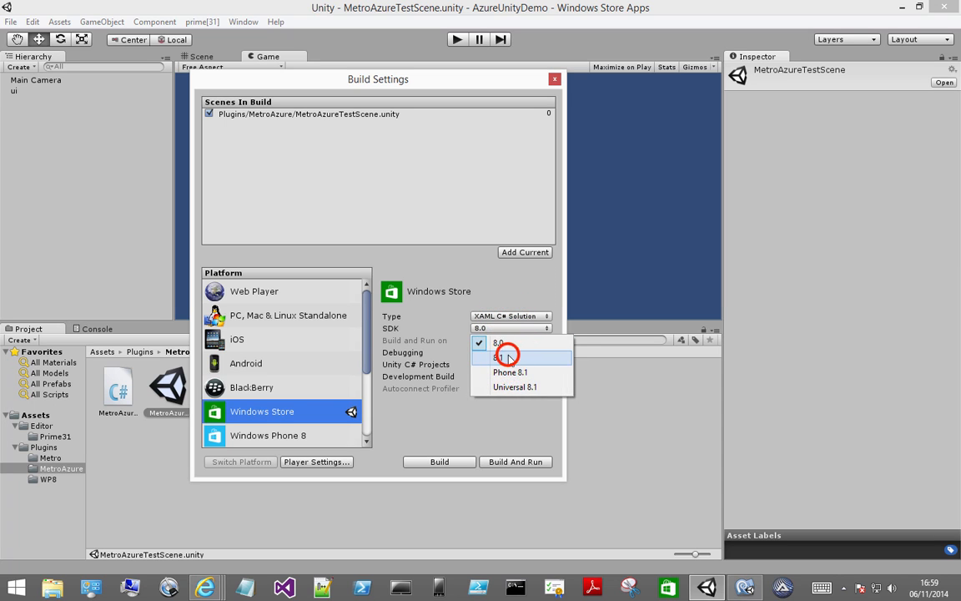
Target SDK 8.1 with Unity C# Projects and Development Build enabled, then go to Player Settings
left_click(498, 357)
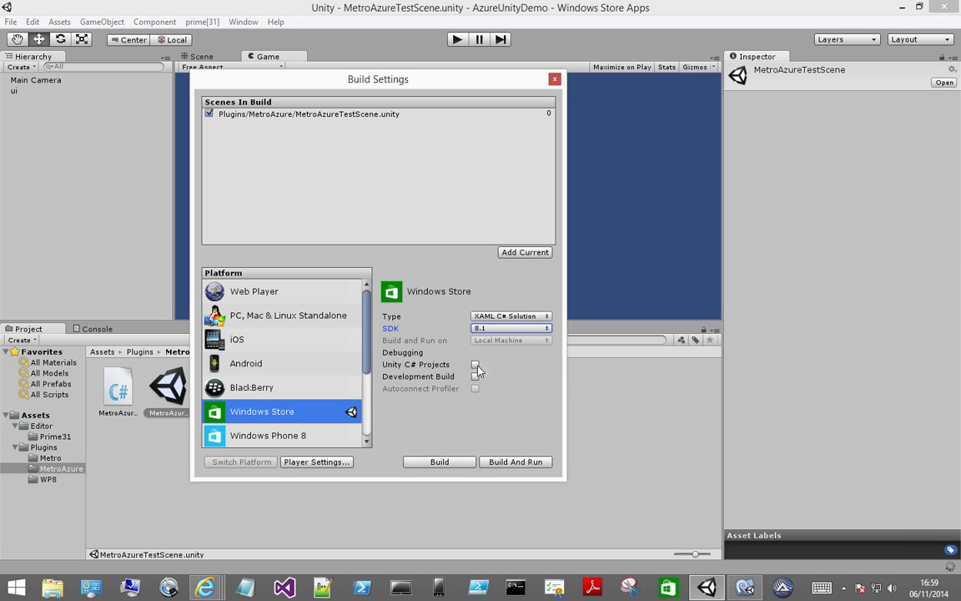
left_click(476, 365)
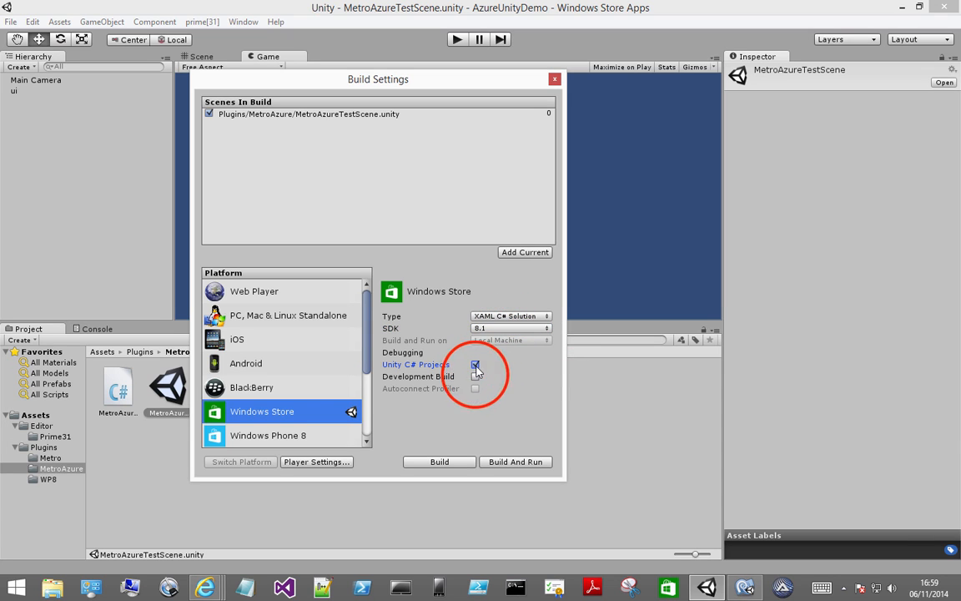
left_click(474, 377)
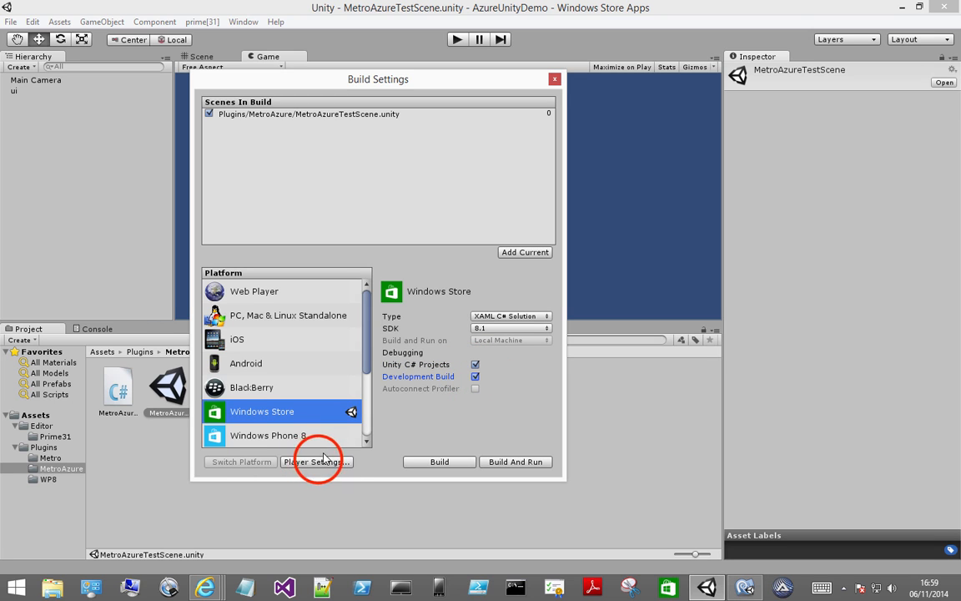
left_click(317, 460)
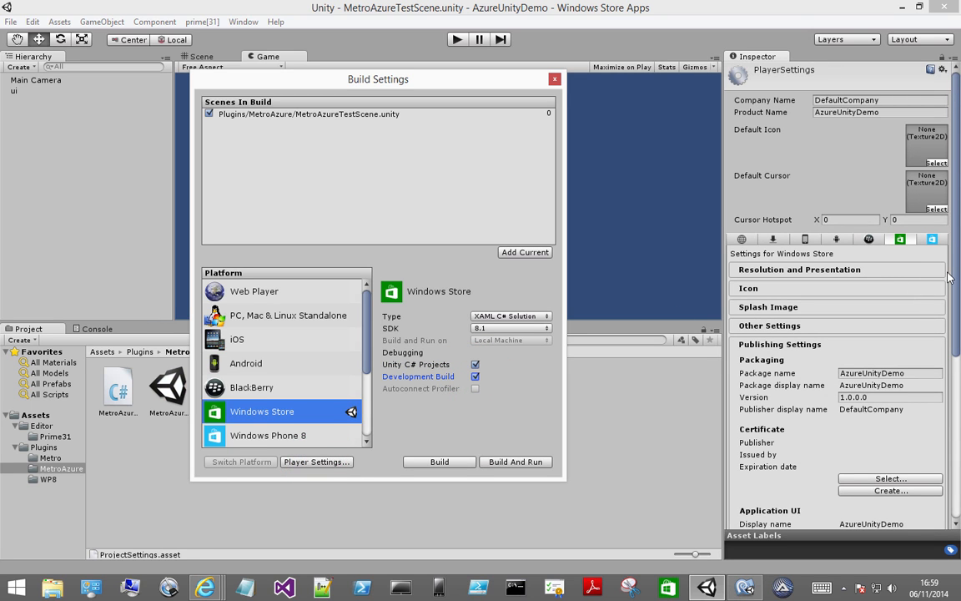
Enable Internet Client capability and set Unprocessed Plugins size to 1
scroll("down", 3)
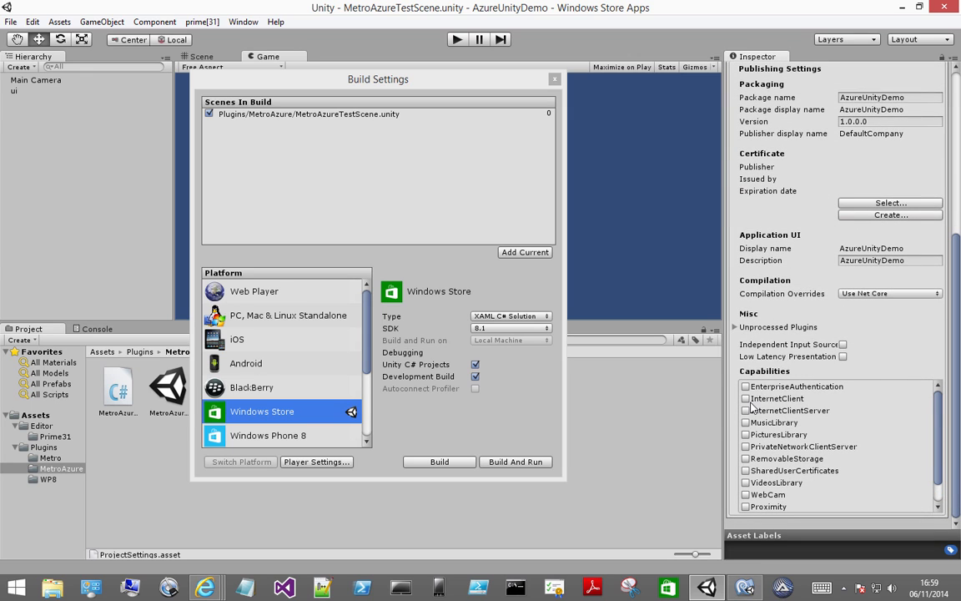
left_click(745, 398)
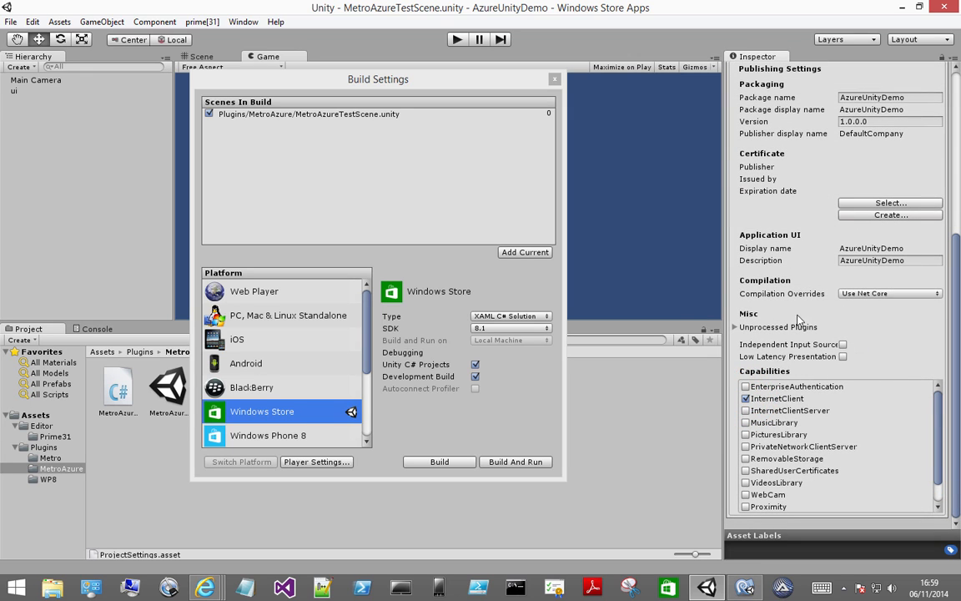
left_click(738, 327)
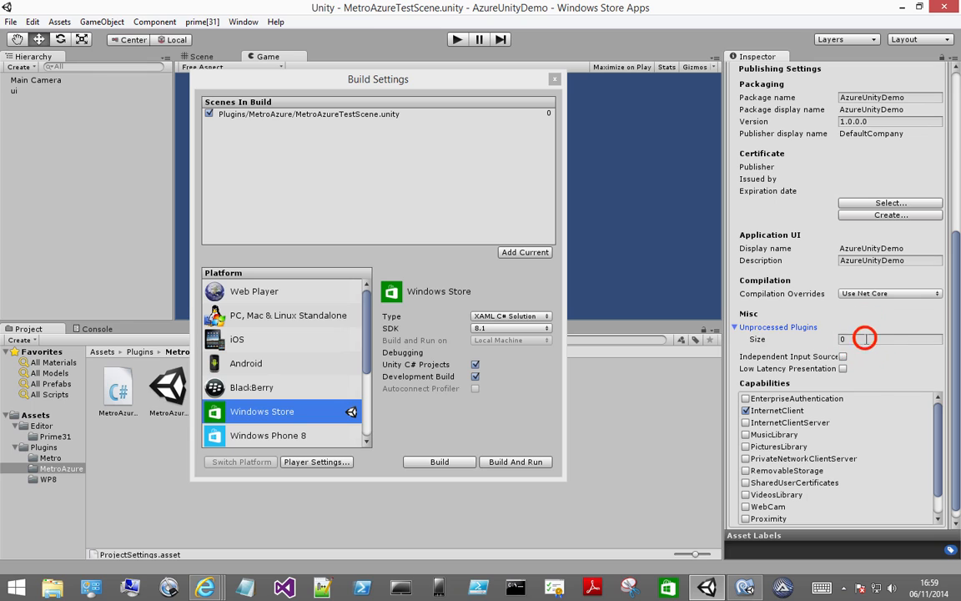
left_click(892, 339)
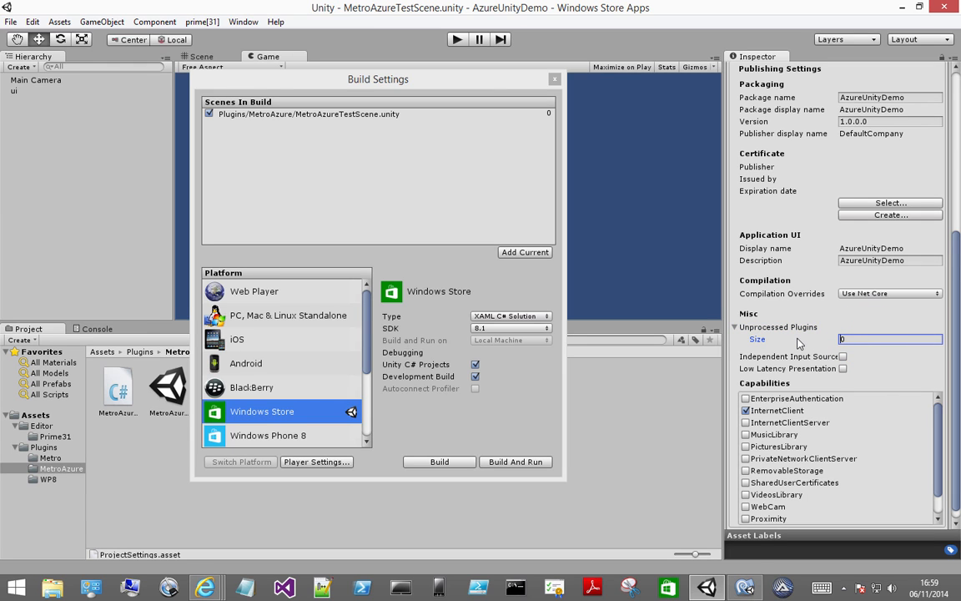
type("1")
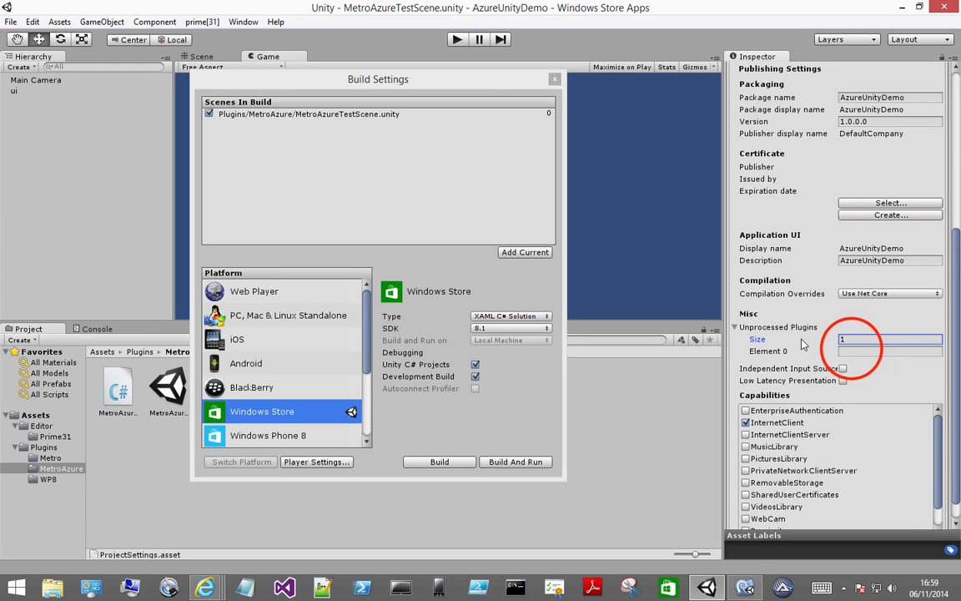
Enter P31MetroAzure.dll as Element 0 and start the Windows Store build
left_click(891, 350)
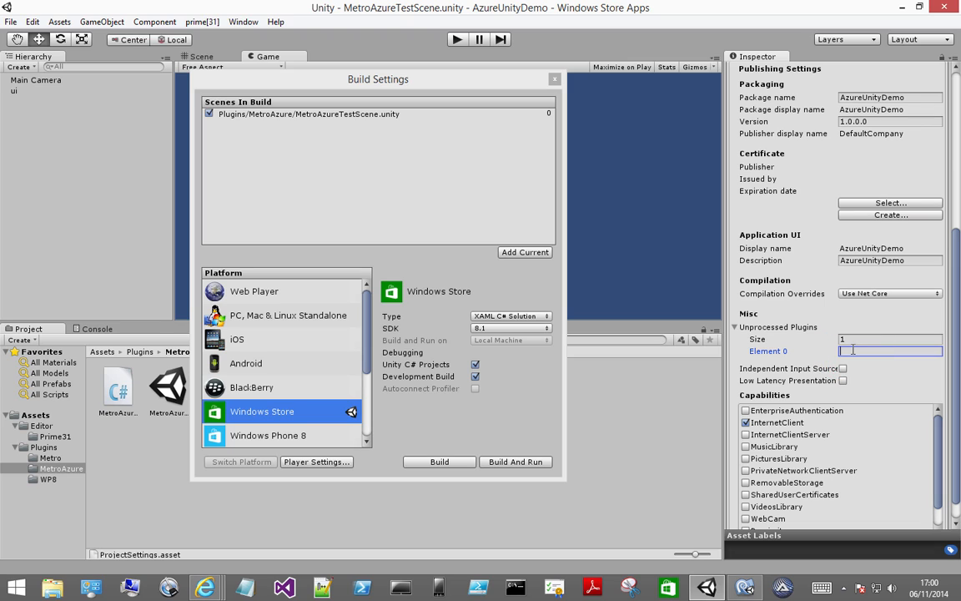
type("P31")
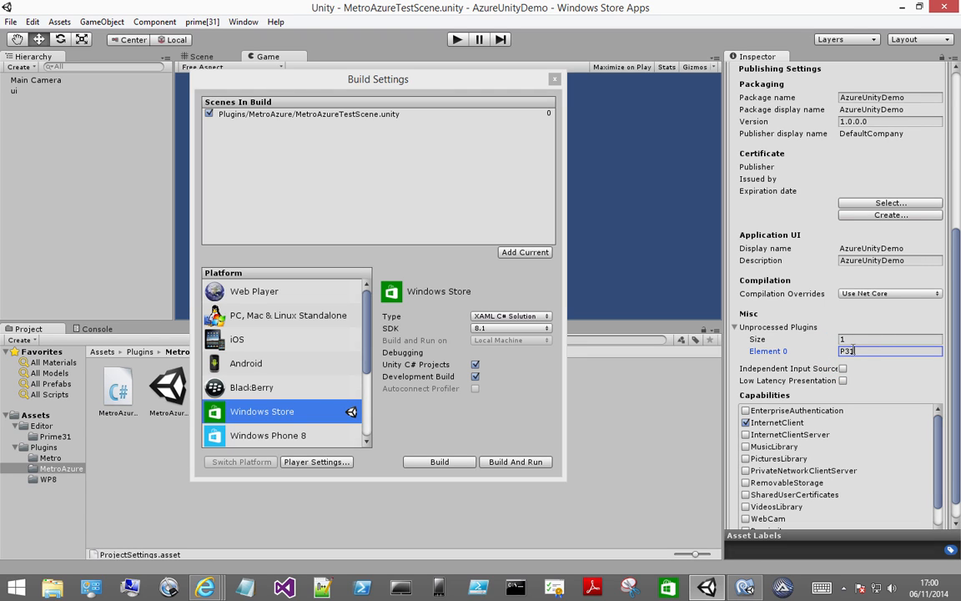
type("MetroA")
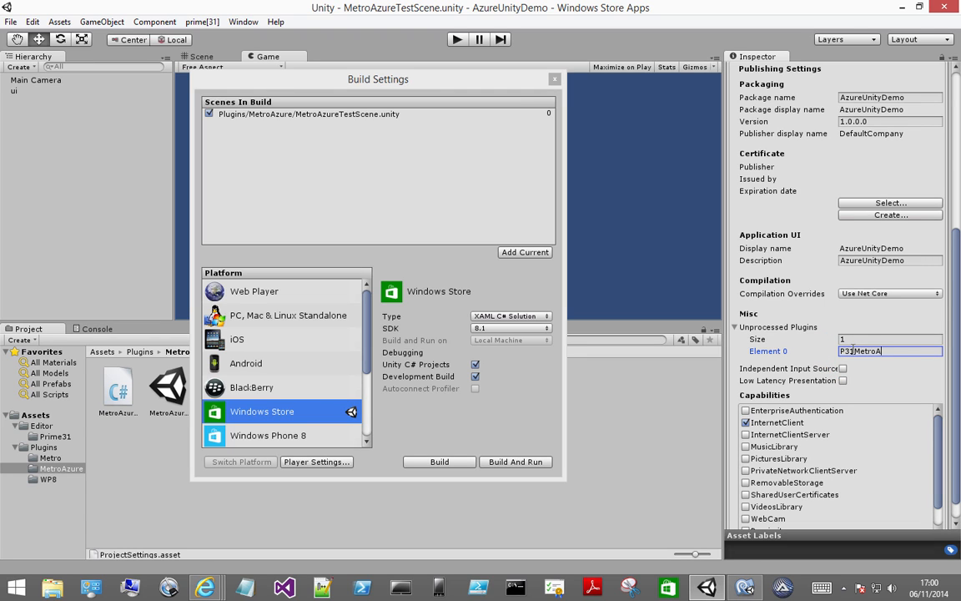
type("zure.dll")
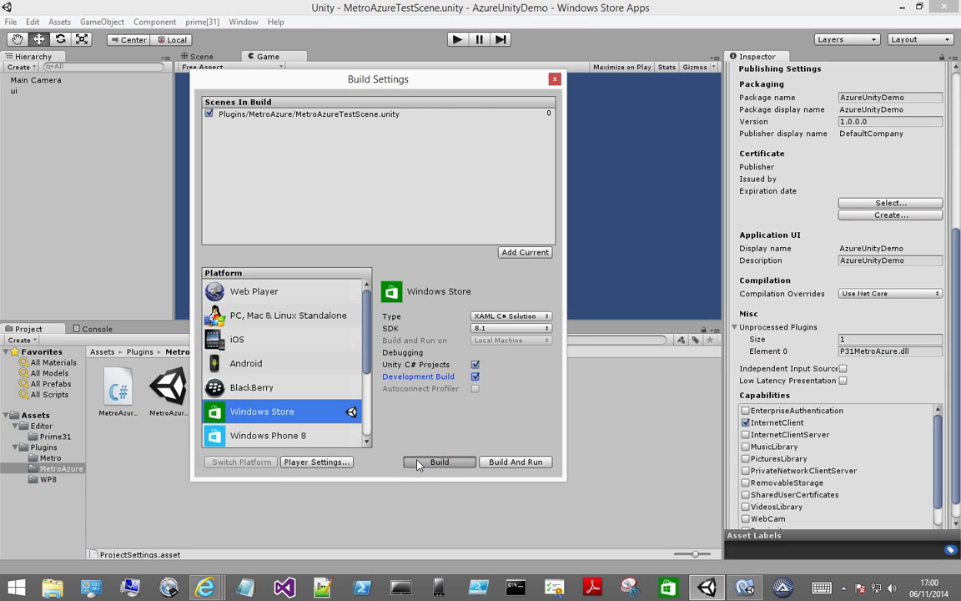
left_click(439, 461)
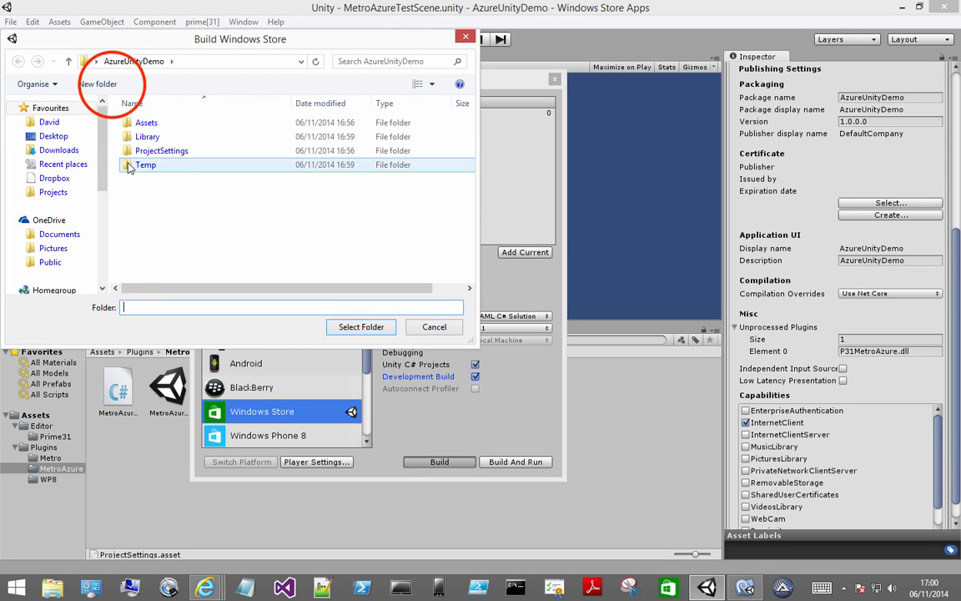
Create a new WindowsStore folder under Builds and select it as the build destination
left_click(97, 83)
type("WindowsSt")
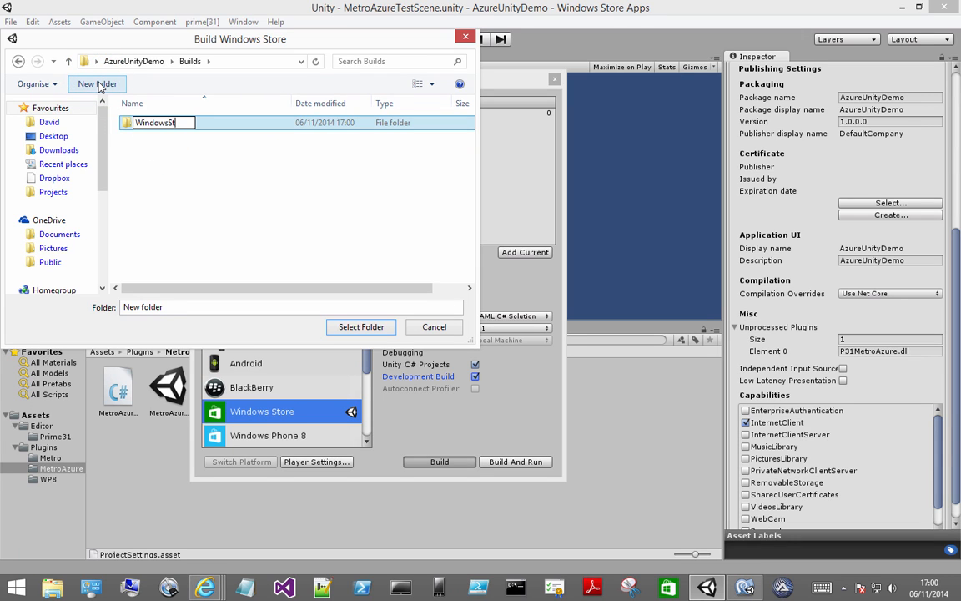
key("Return")
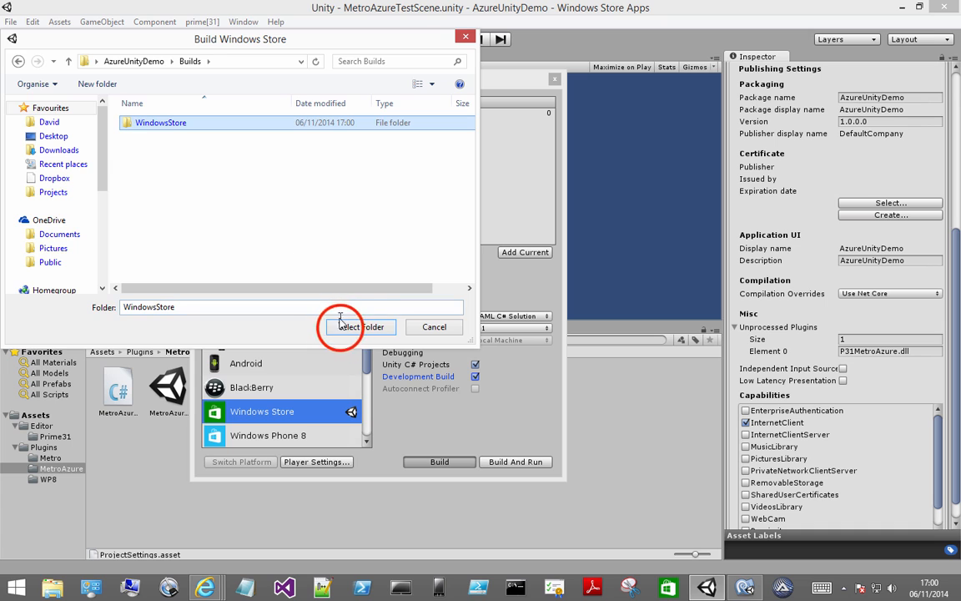
left_click(360, 326)
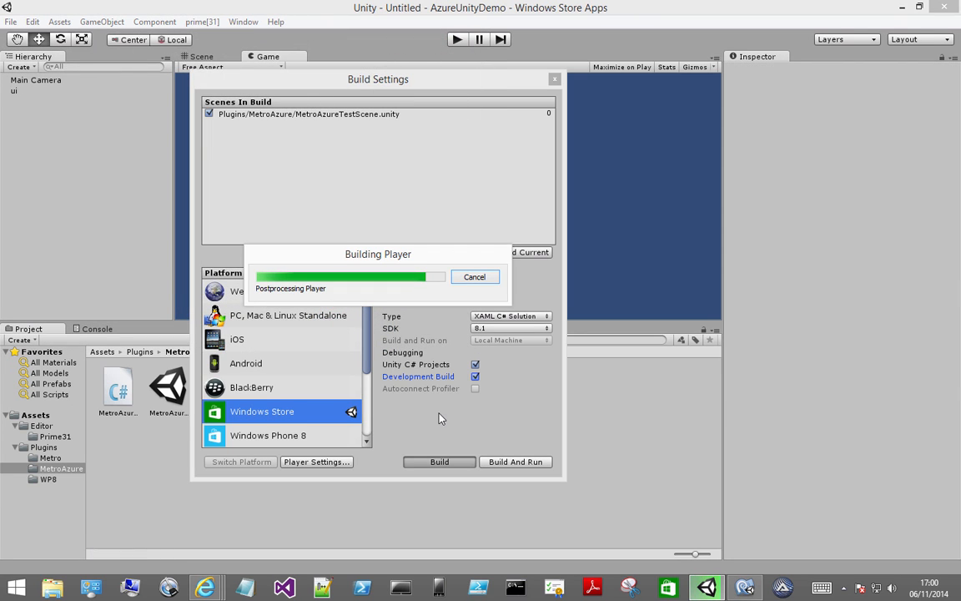
left_click(439, 461)
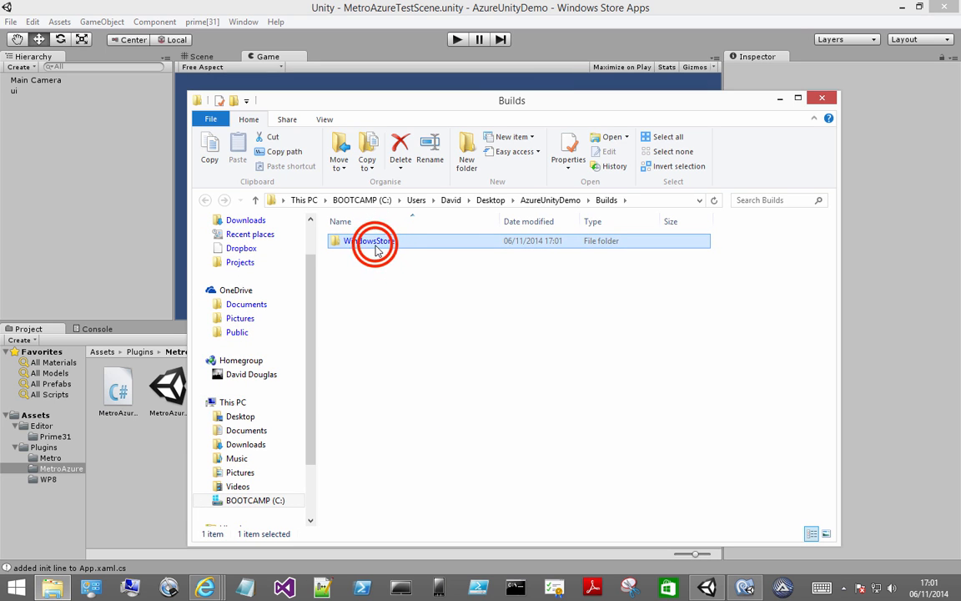
Open the WindowsStore folder and launch AzureUnityDemo.sln in Visual Studio
double_click(371, 241)
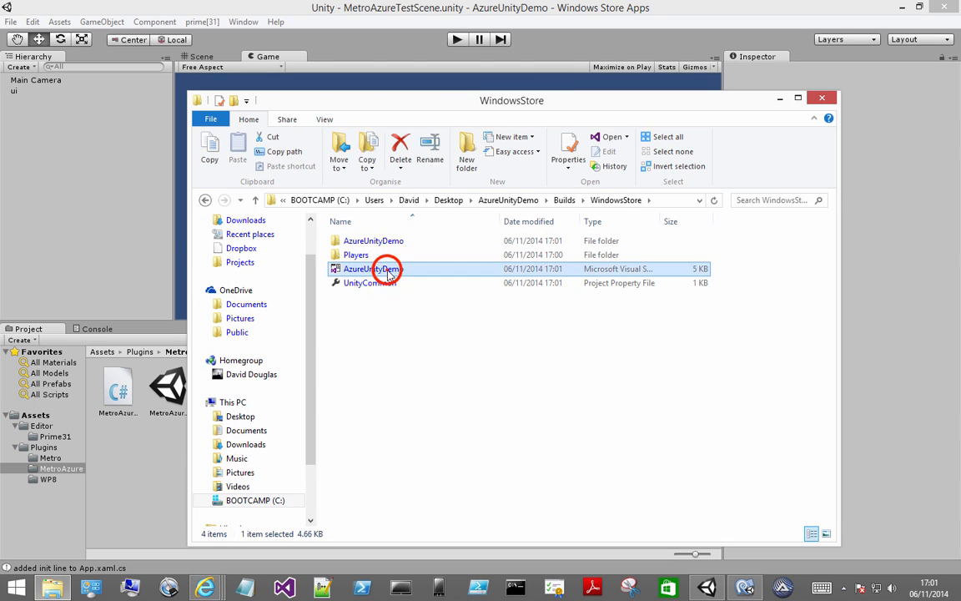
double_click(374, 267)
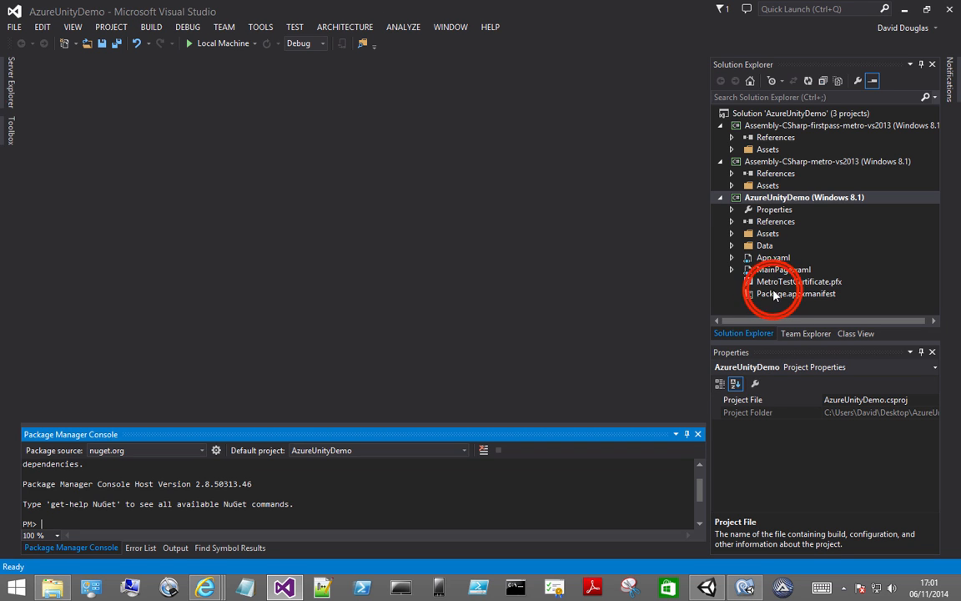
Check Package.appxmanifest Capabilities to confirm Internet (Client) is enabled
double_click(796, 294)
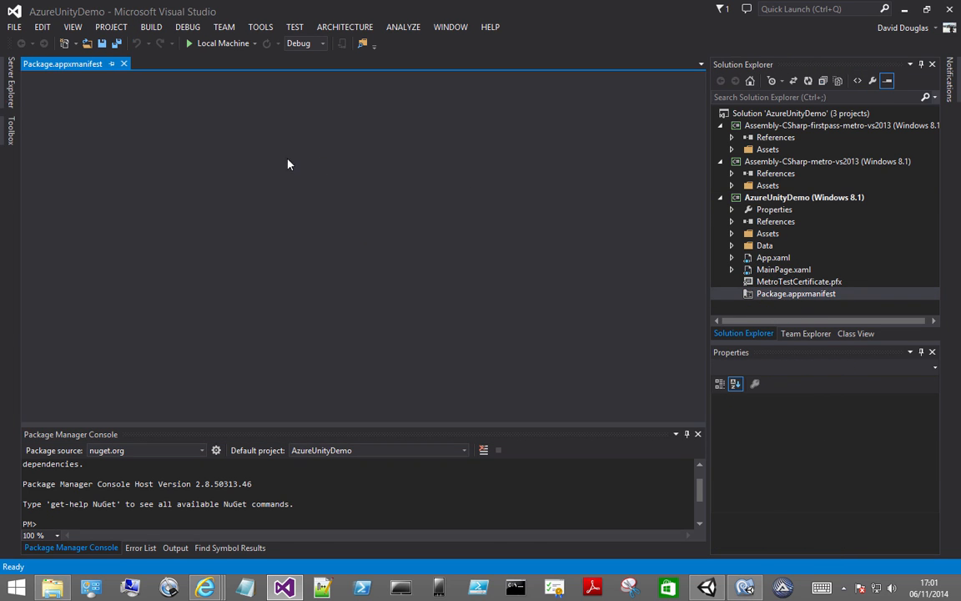
left_click(237, 117)
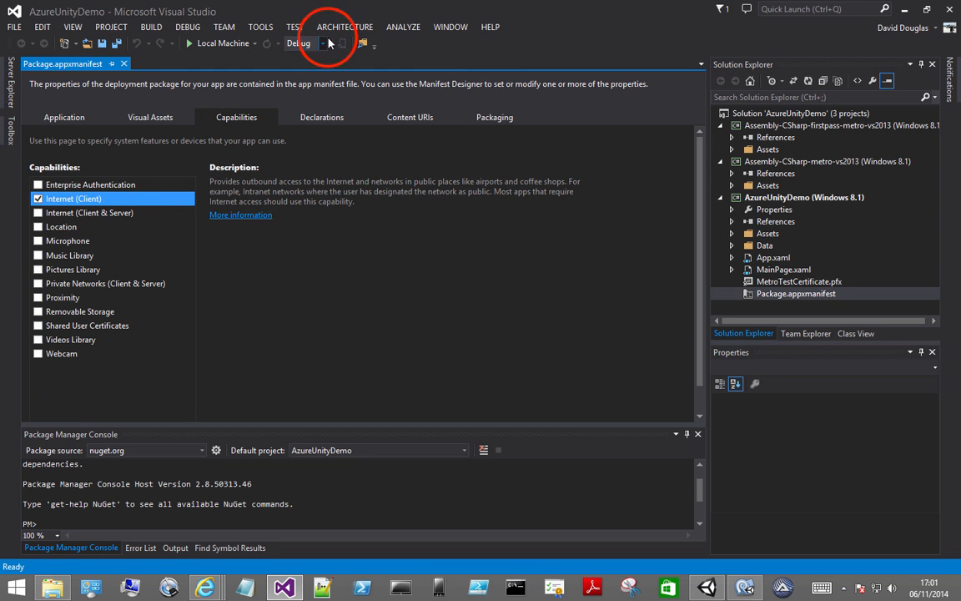
left_click(322, 44)
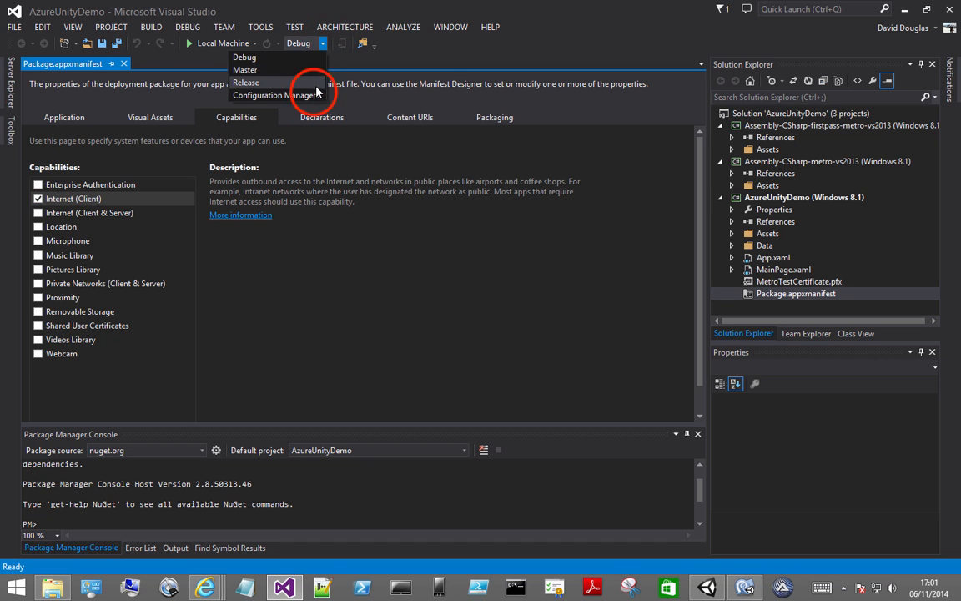
Set the active solution platform to x86 in Configuration Manager
left_click(275, 94)
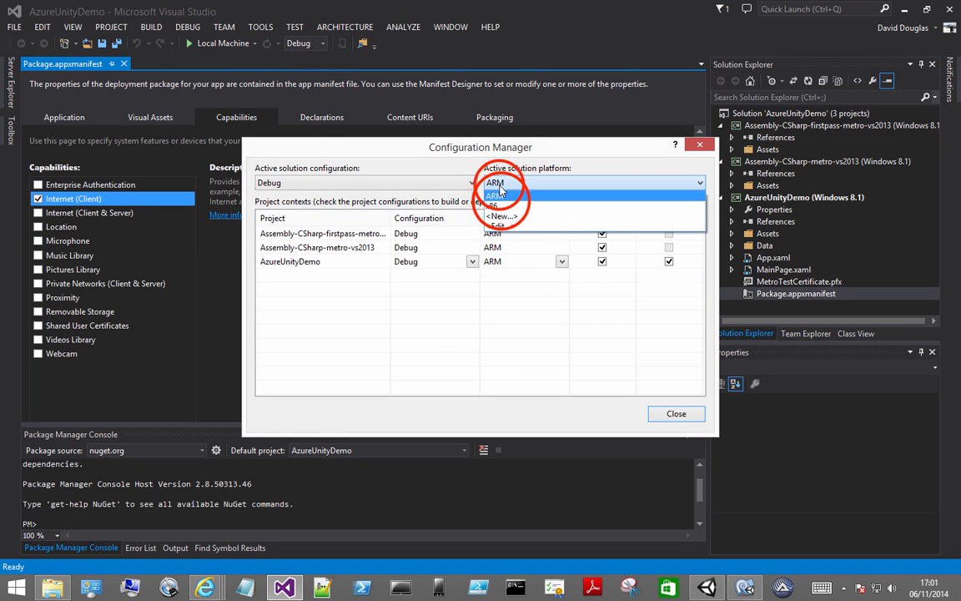
left_click(498, 193)
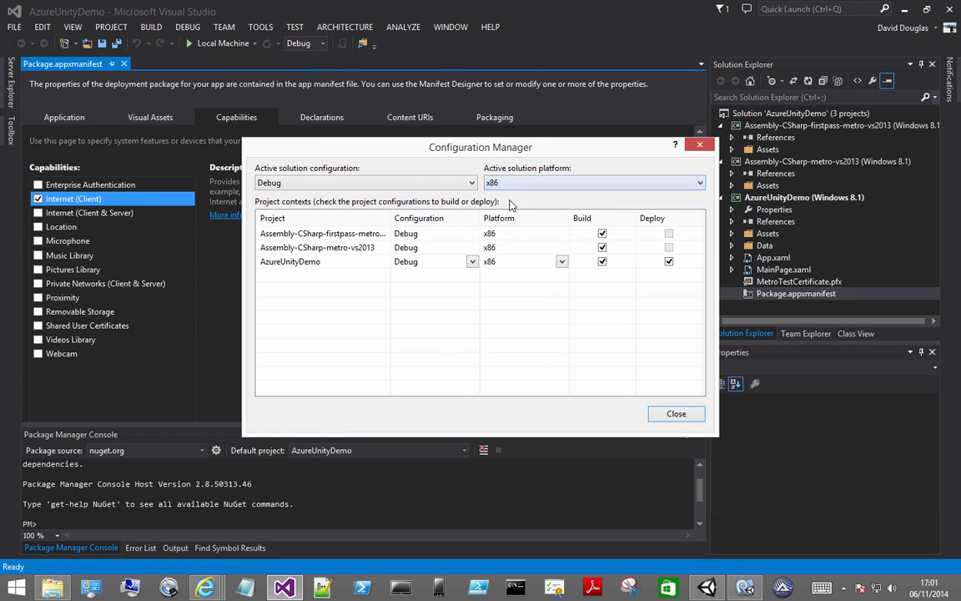
left_click(676, 414)
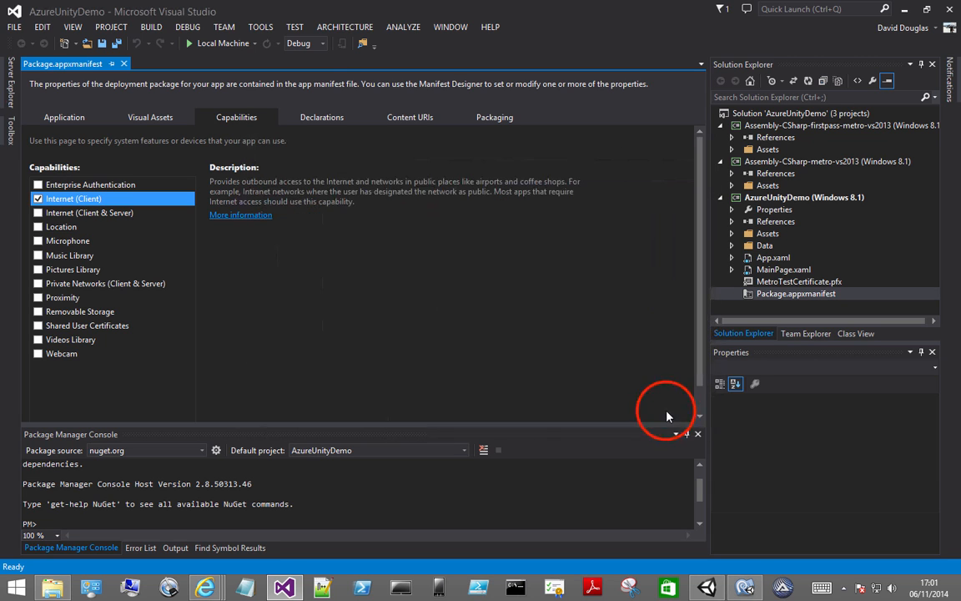
mouse_move(332, 405)
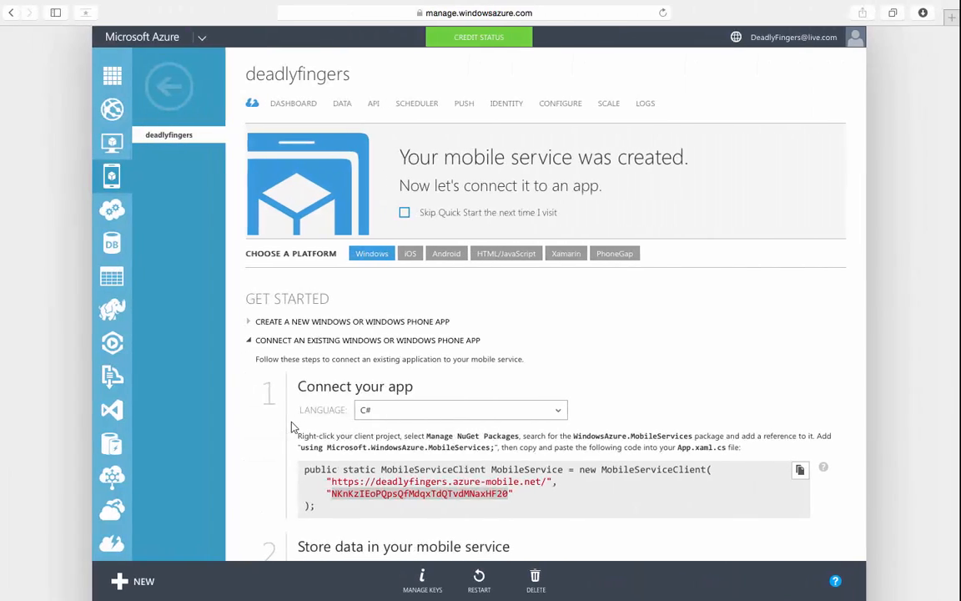
Open the todoitem table in the Azure portal and refresh its records
left_click(342, 103)
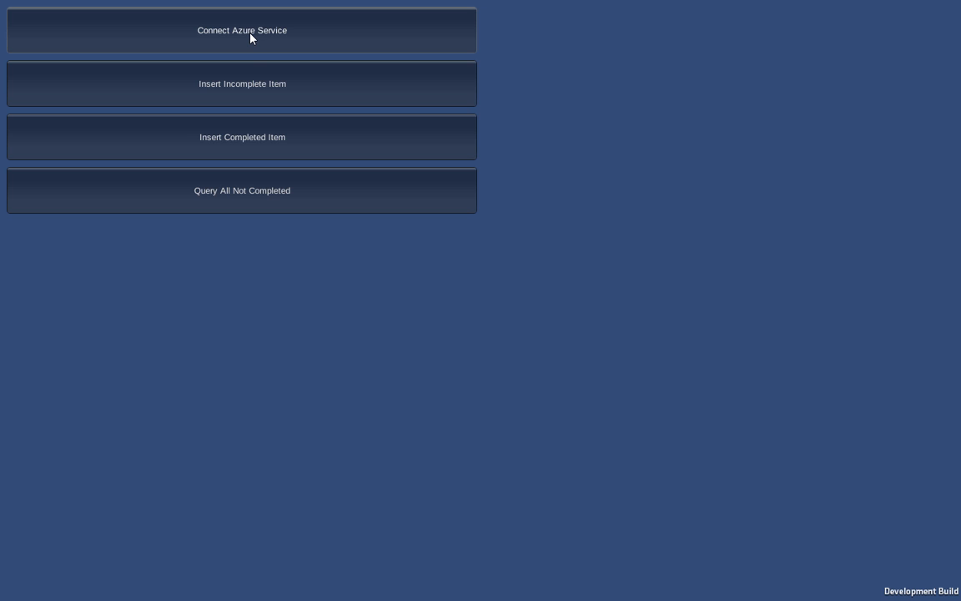
mouse_move(250, 94)
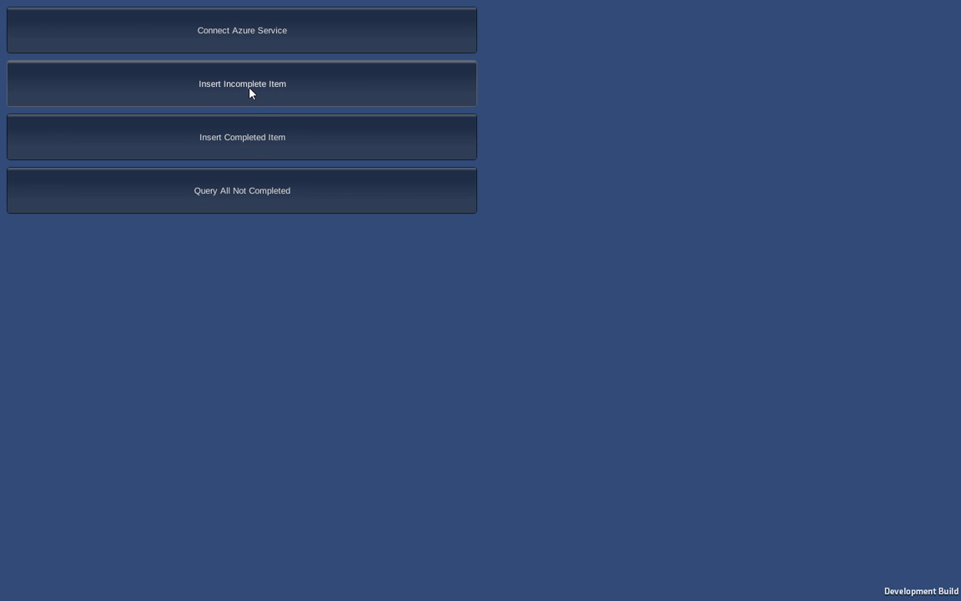
mouse_move(254, 152)
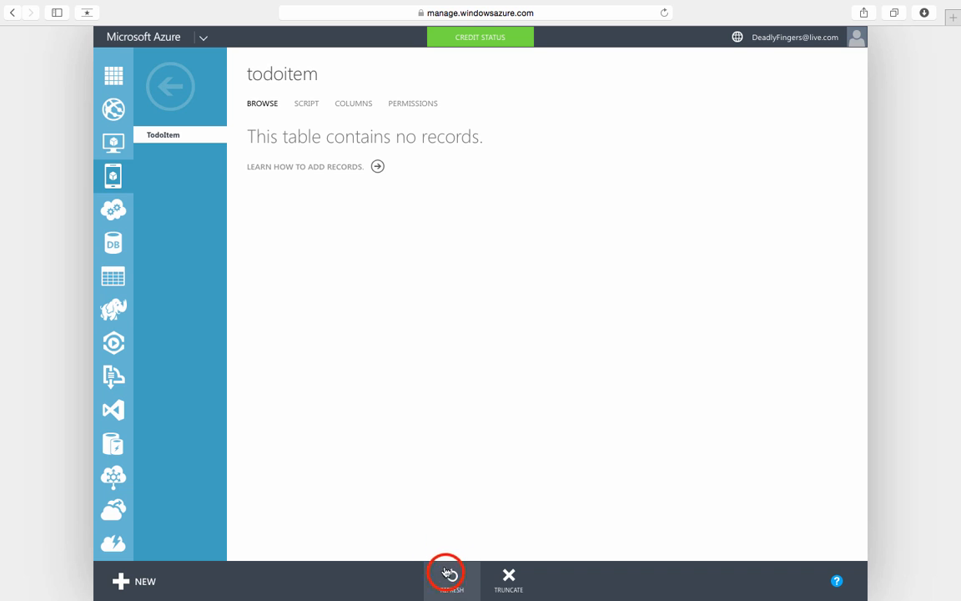
left_click(451, 575)
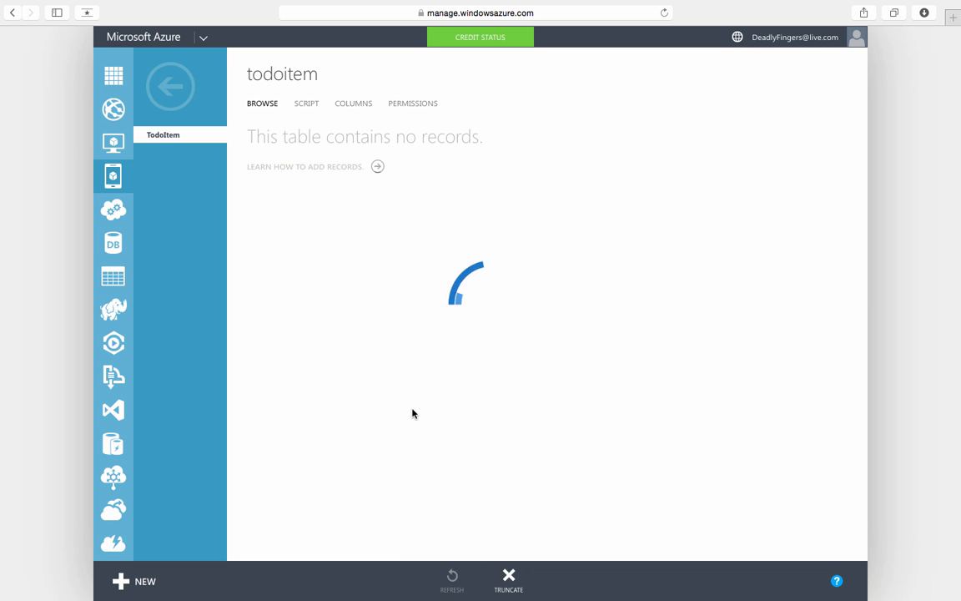